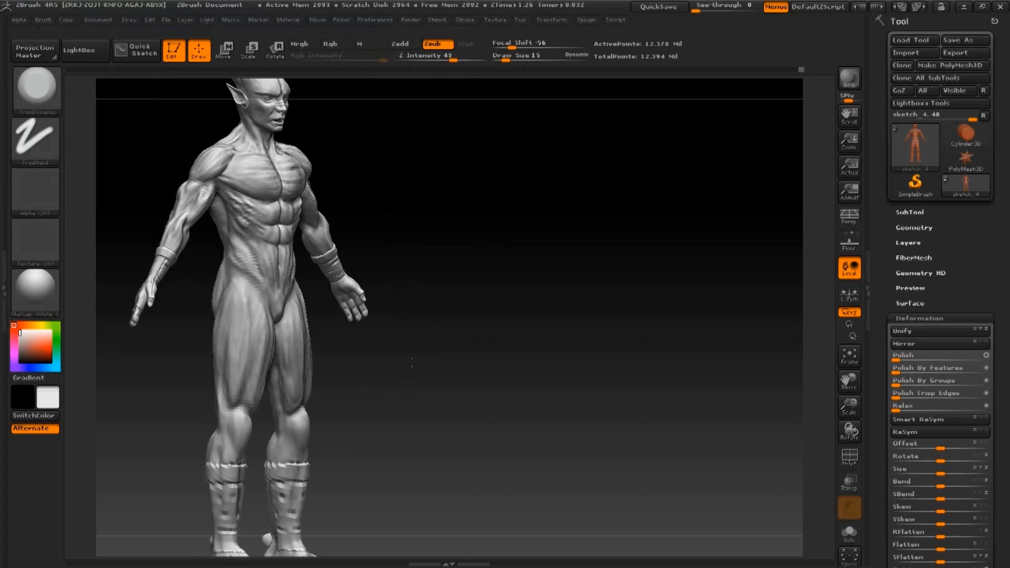
- With Rgb on, spray mottled red and blue skin over the demon's head and back
{"action": "left_click", "coordinate": [66, 20]}
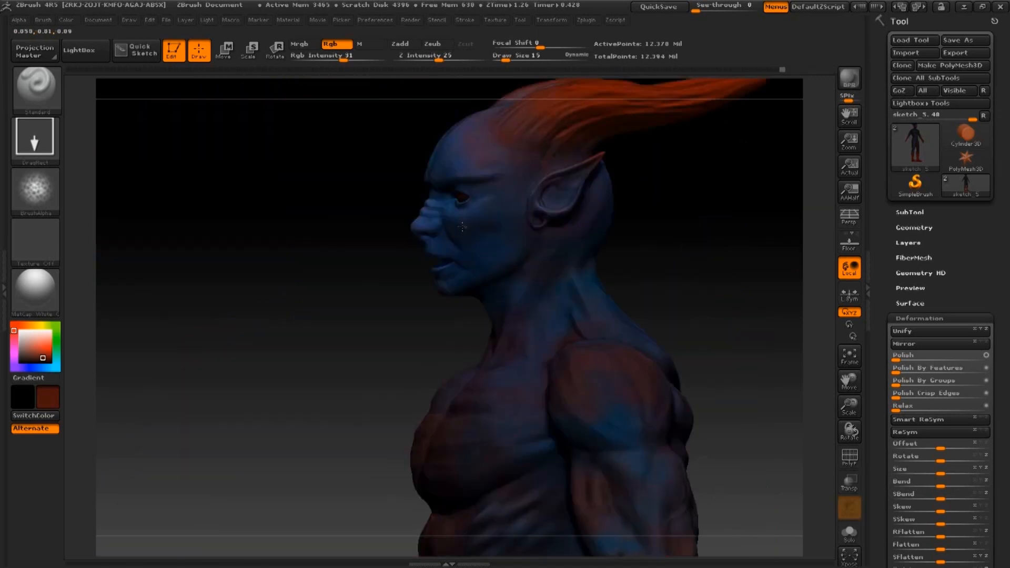
{"action": "left_click_drag", "start_coordinate": [461, 226], "coordinate": [385, 205]}
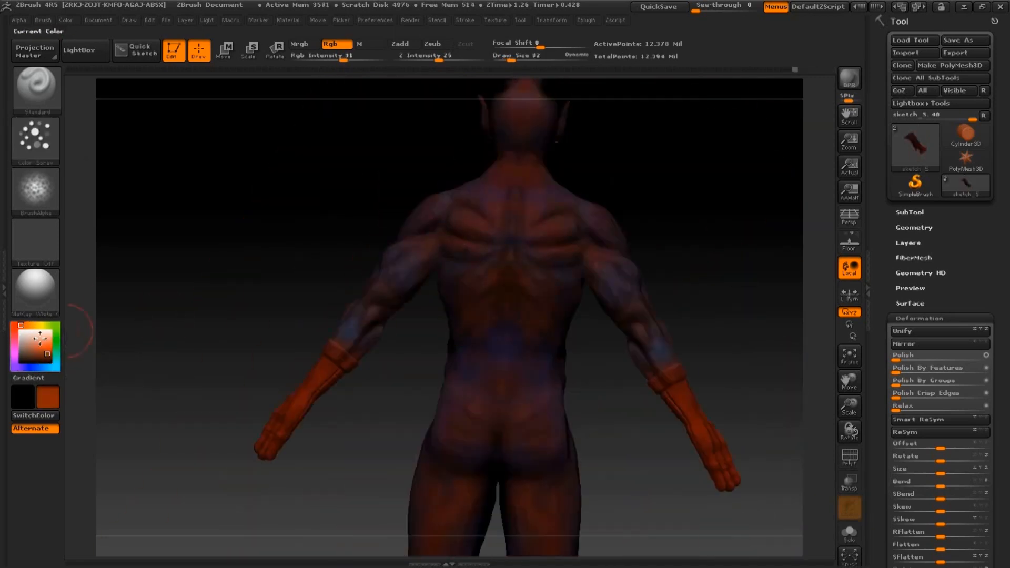
{"action": "left_click_drag", "start_coordinate": [452, 257], "coordinate": [413, 303]}
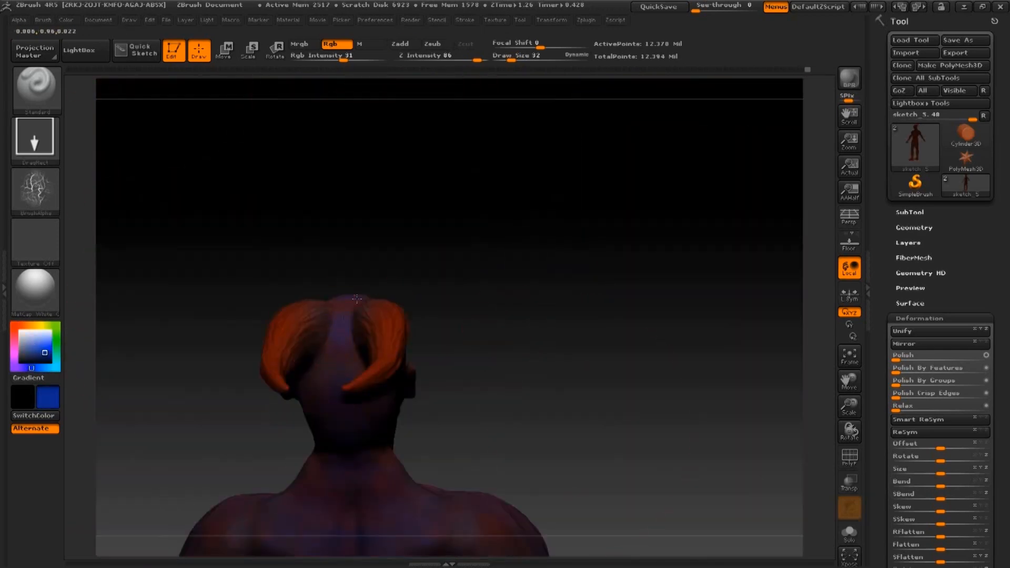
{"action": "left_click_drag", "start_coordinate": [355, 300], "coordinate": [489, 225]}
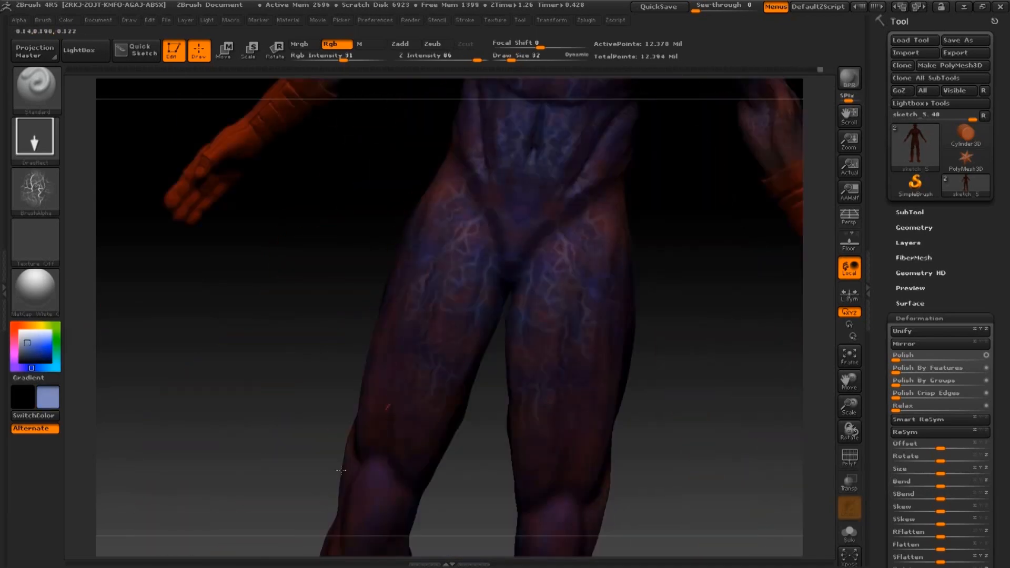
- Save the painted demon as a new tool file, then brush pale blue-grey over the torso
{"action": "left_click", "coordinate": [965, 40]}
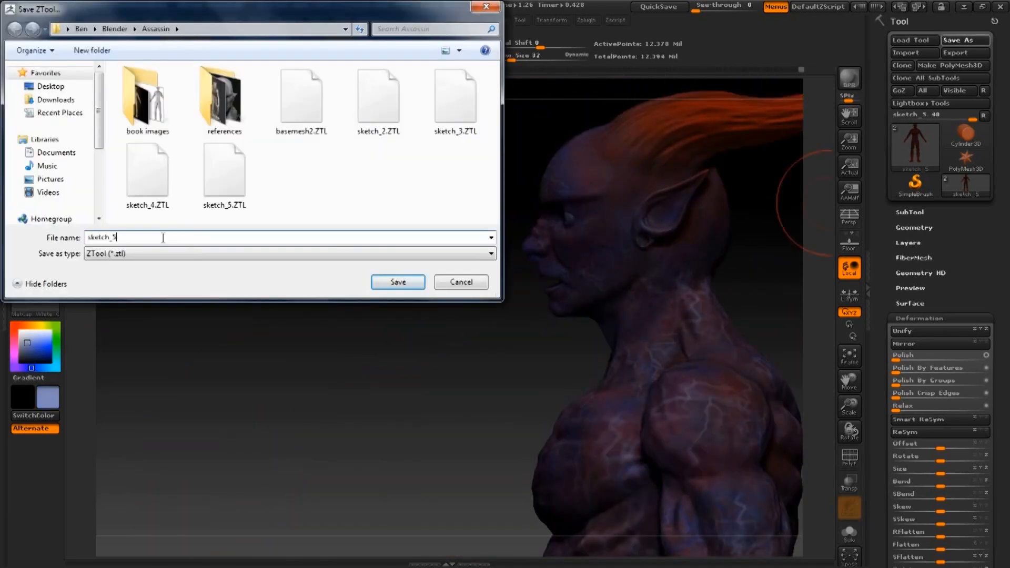
{"action": "left_click", "coordinate": [398, 282]}
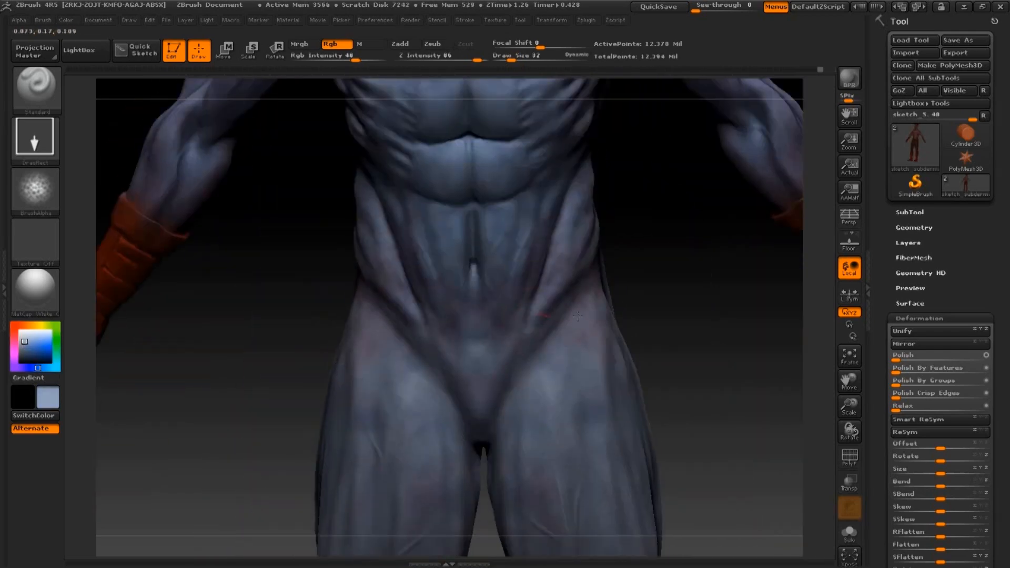
{"action": "left_click_drag", "start_coordinate": [576, 315], "coordinate": [459, 234]}
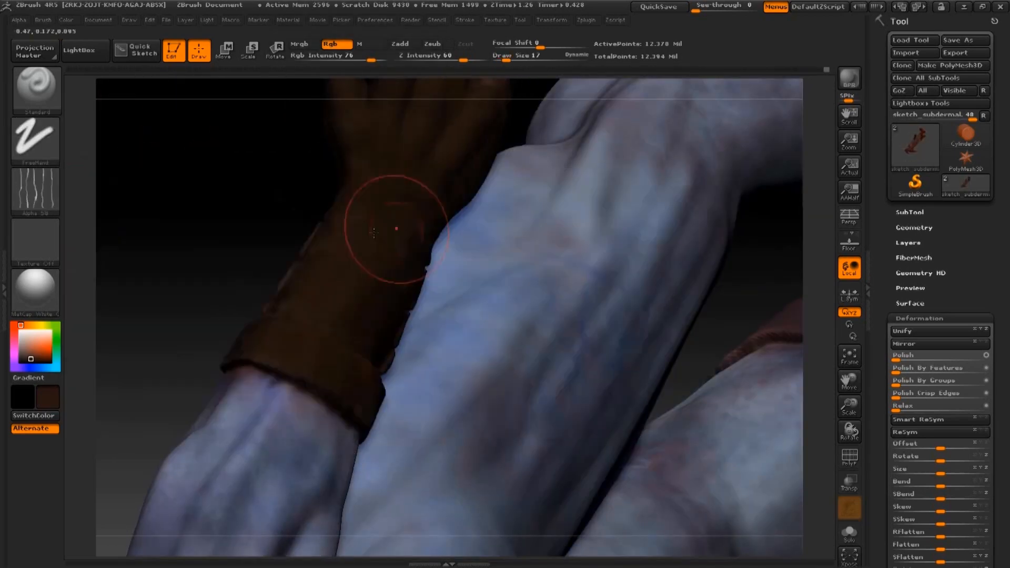
- Paint brown and faint vein detail over the wristband and forearm
{"action": "left_click_drag", "start_coordinate": [397, 228], "coordinate": [254, 322]}
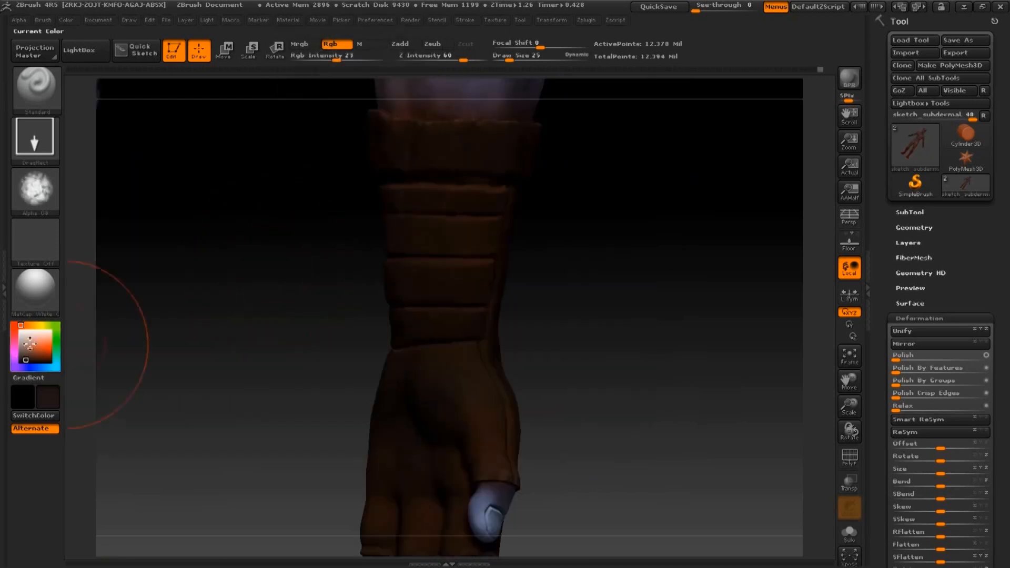
- Pick a dark brown from the colour picker for the hand wrap
{"action": "left_click", "coordinate": [35, 191]}
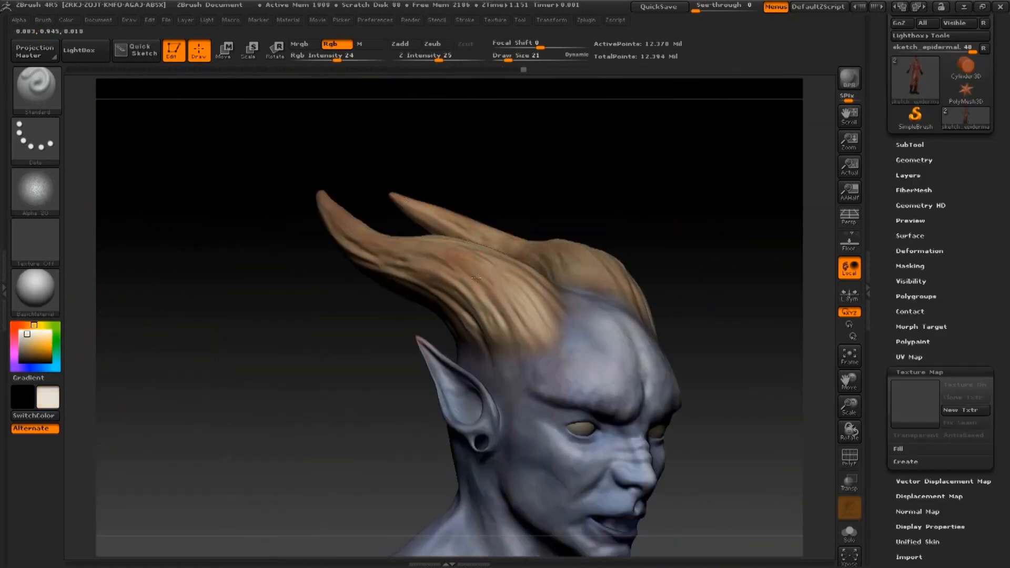
- Colour the hair, then sculpt ridges into the horn surface with ClayTubes
{"action": "left_click_drag", "start_coordinate": [477, 277], "coordinate": [580, 267]}
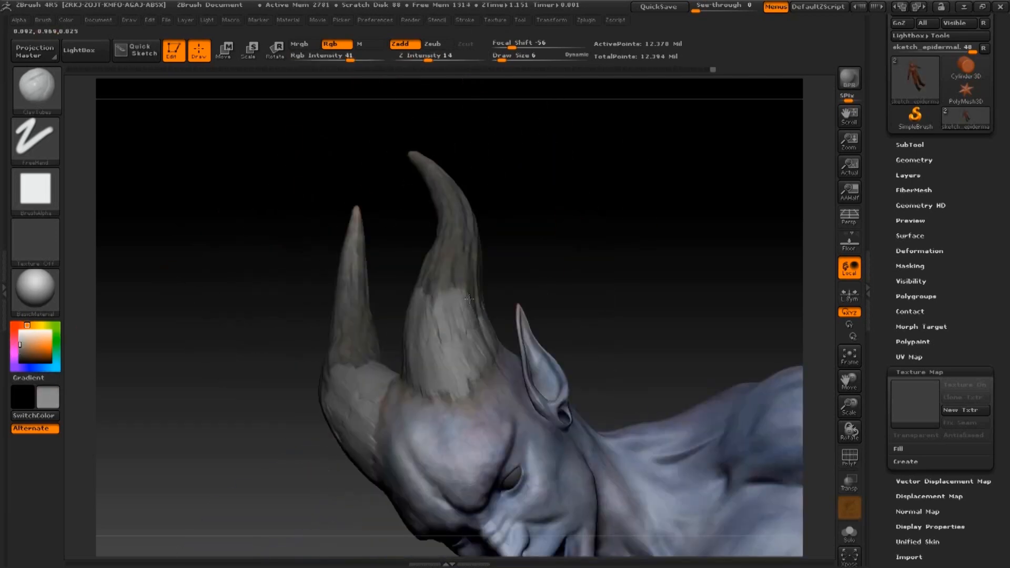
{"action": "left_click_drag", "start_coordinate": [467, 300], "coordinate": [529, 228]}
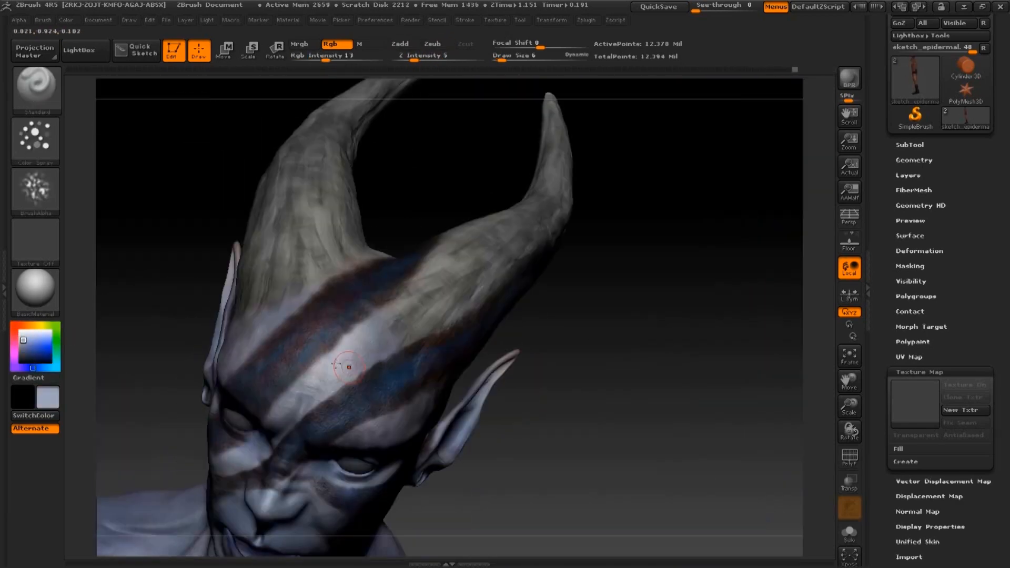
- Paint a dark stripe across the forehead and extend it along the horn
{"action": "left_click_drag", "start_coordinate": [349, 367], "coordinate": [320, 354]}
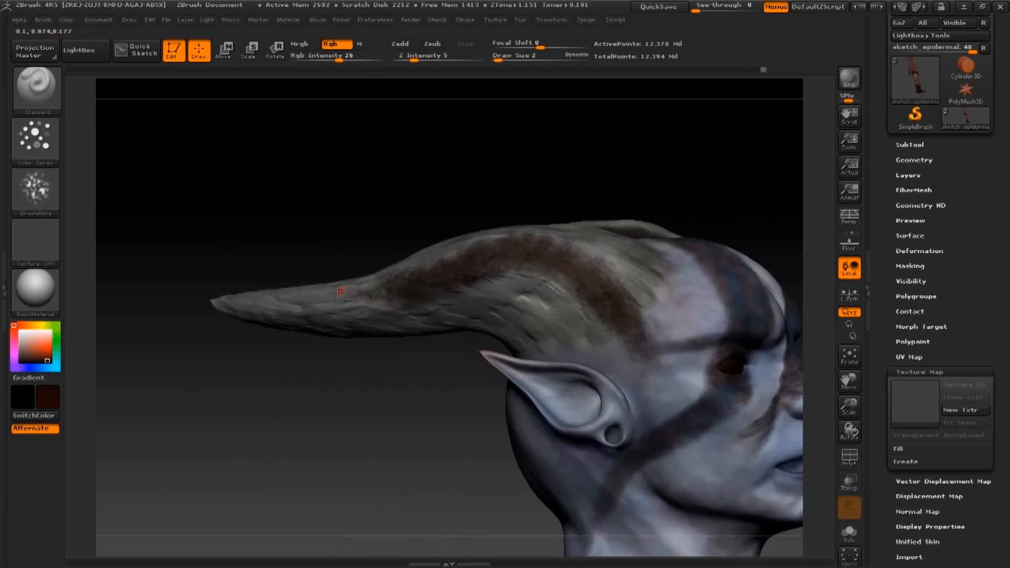
{"action": "left_click_drag", "start_coordinate": [340, 291], "coordinate": [599, 277]}
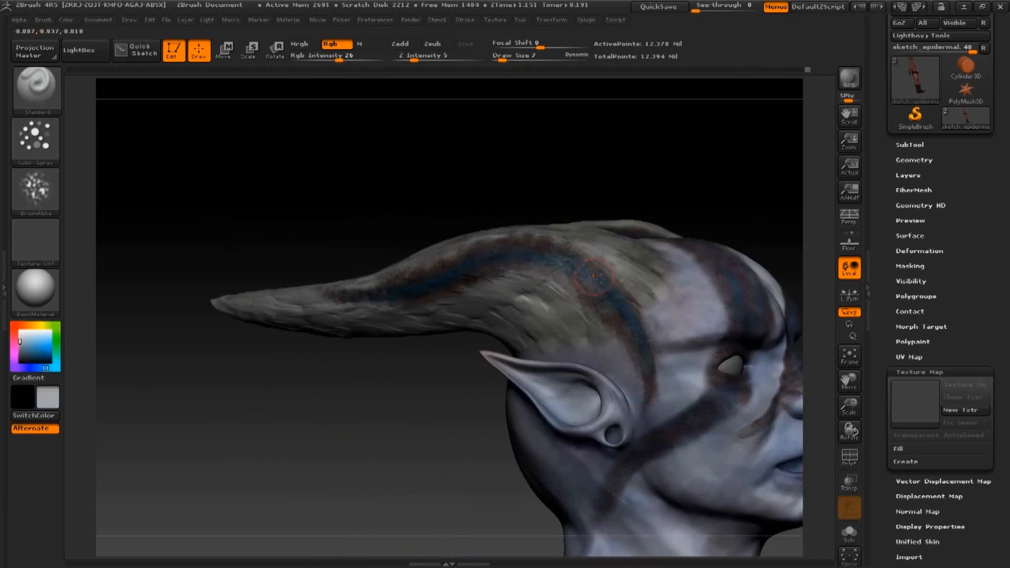
{"action": "left_click_drag", "start_coordinate": [580, 277], "coordinate": [452, 328]}
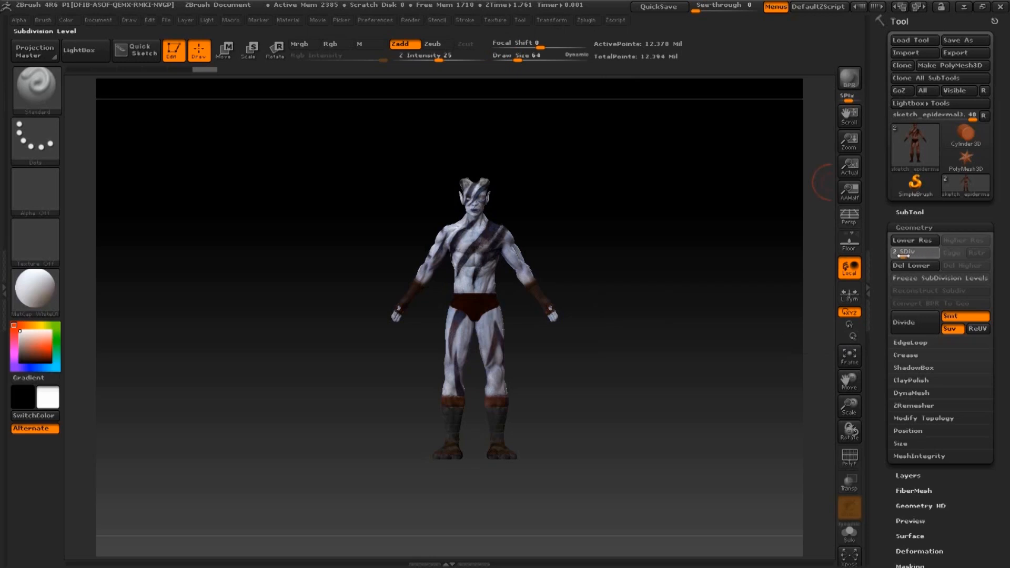
{"action": "mouse_move", "coordinate": [696, 233]}
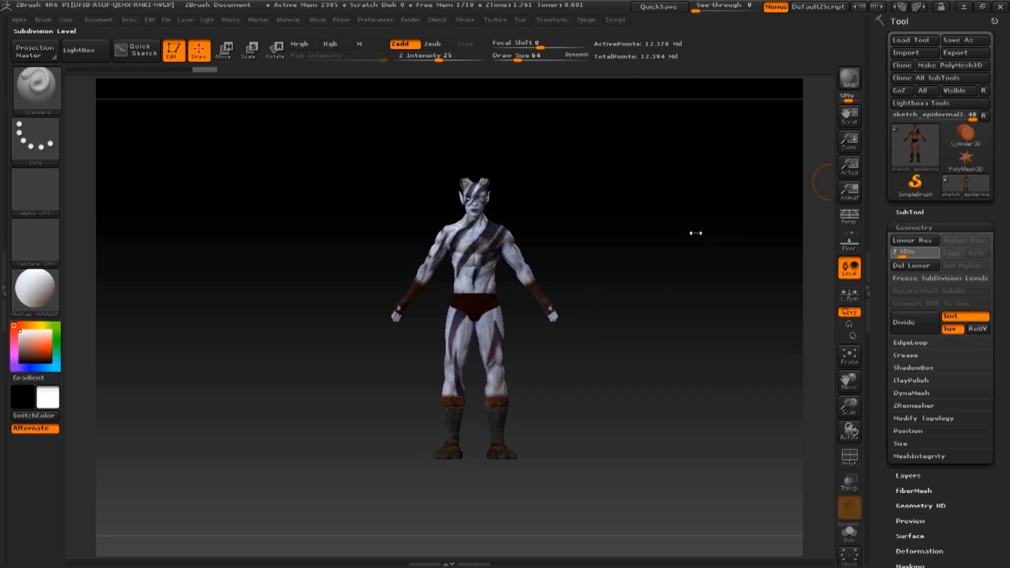
{"action": "mouse_move", "coordinate": [701, 233]}
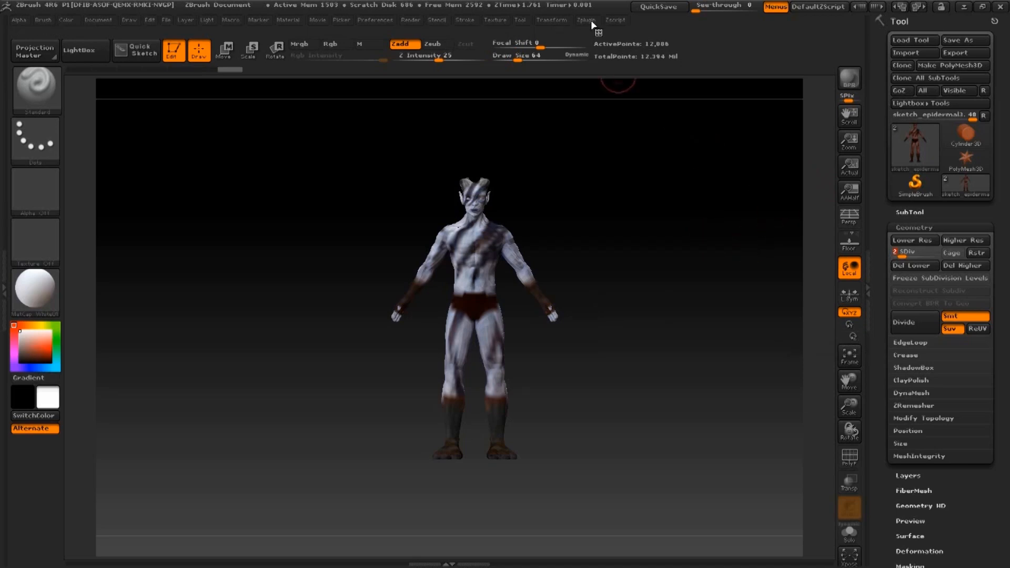
- Bring up the UV Master plugin from the Zplugin menu
{"action": "left_click", "coordinate": [586, 20]}
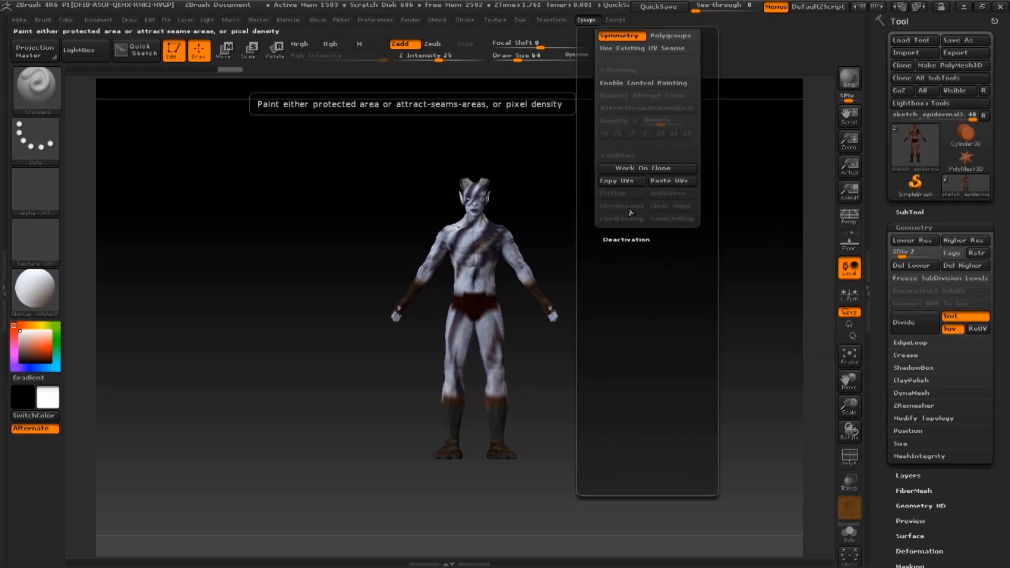
{"action": "mouse_move", "coordinate": [646, 169]}
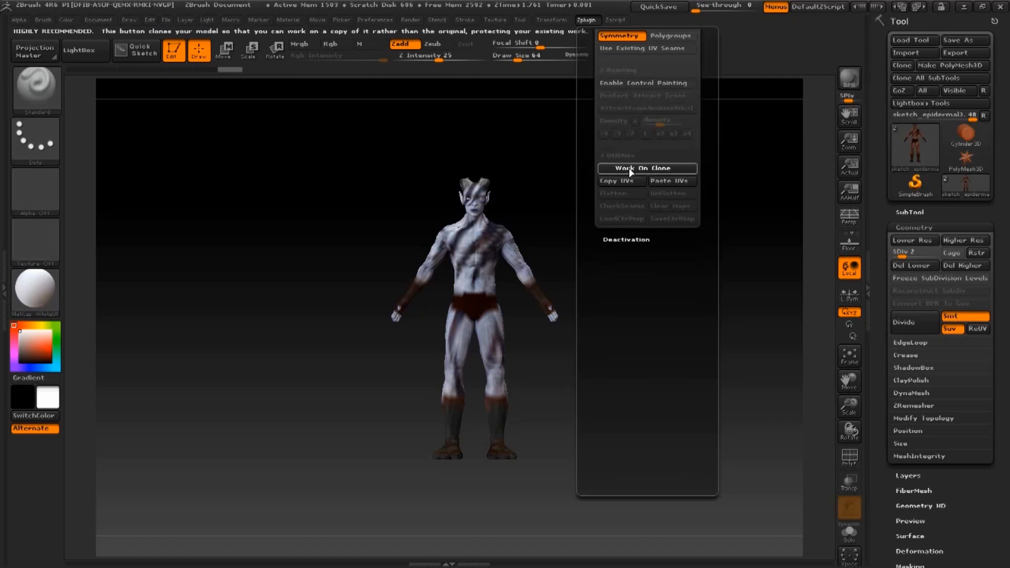
{"action": "mouse_move", "coordinate": [698, 430]}
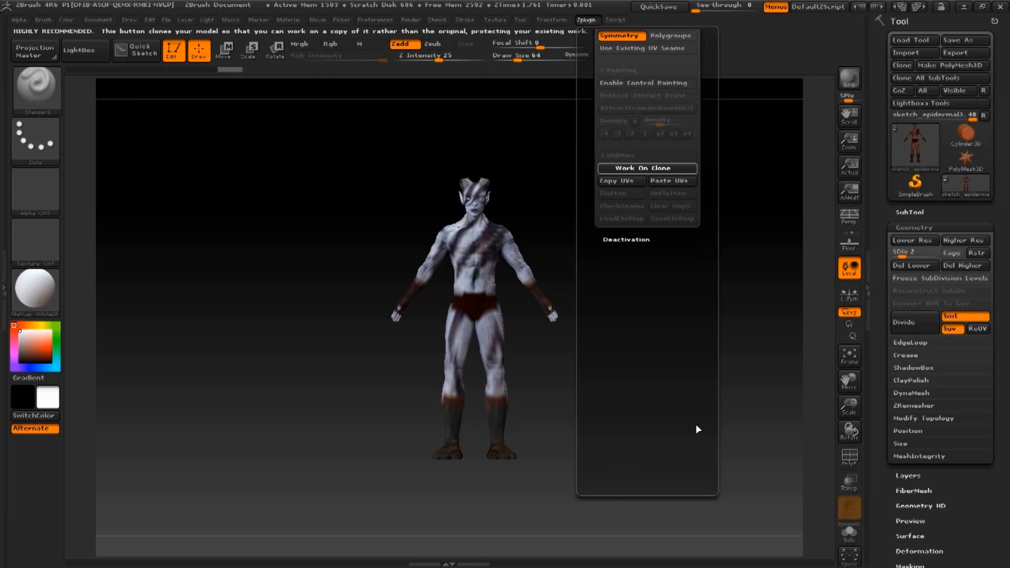
{"action": "mouse_move", "coordinate": [745, 237]}
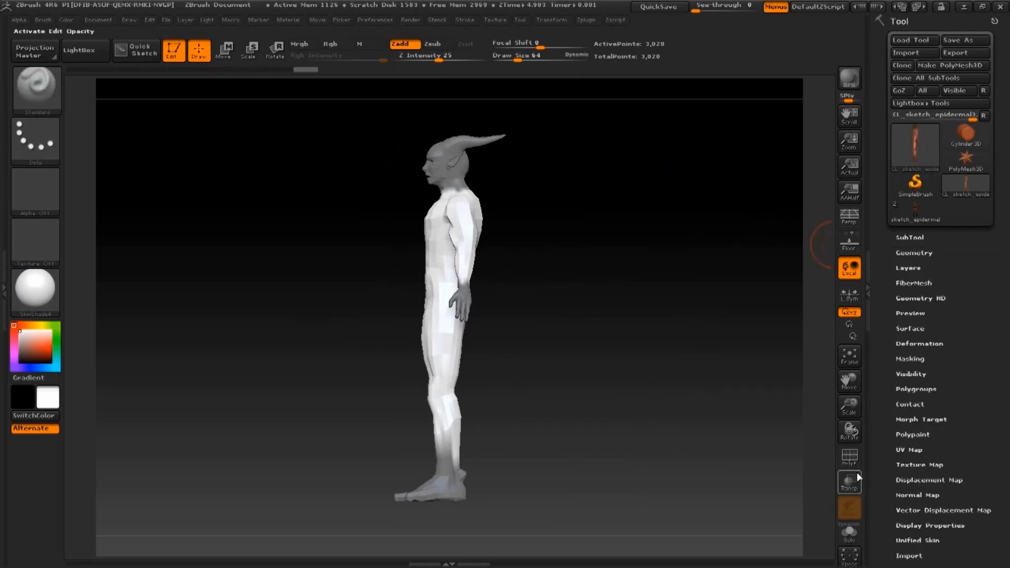
- Show the polygon wireframe (PolyF) on the low-poly clone
{"action": "left_click", "coordinate": [849, 459]}
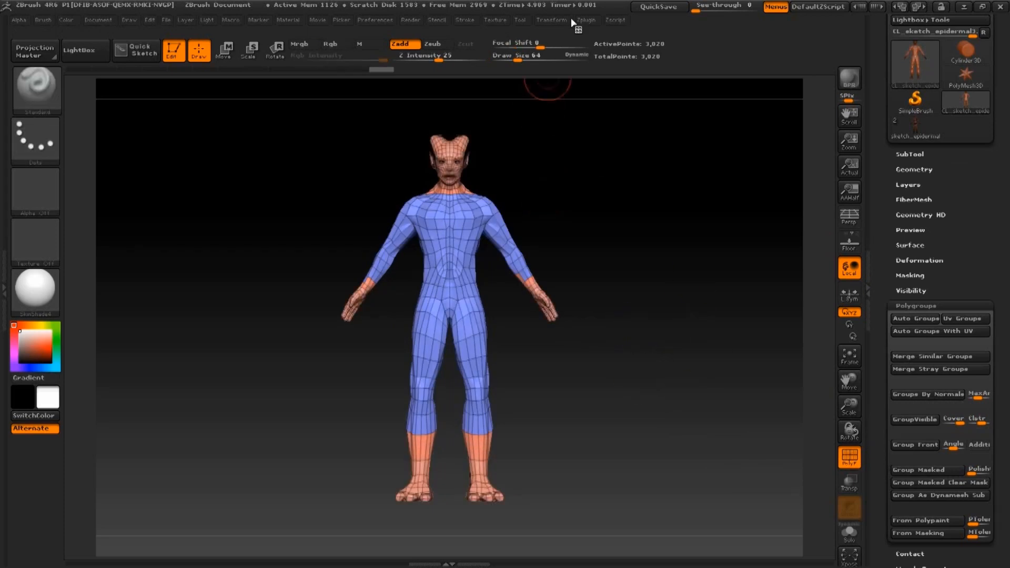
- Enable control painting in UV Master and paint green attract areas over head, chest and hands
{"action": "left_click", "coordinate": [585, 20]}
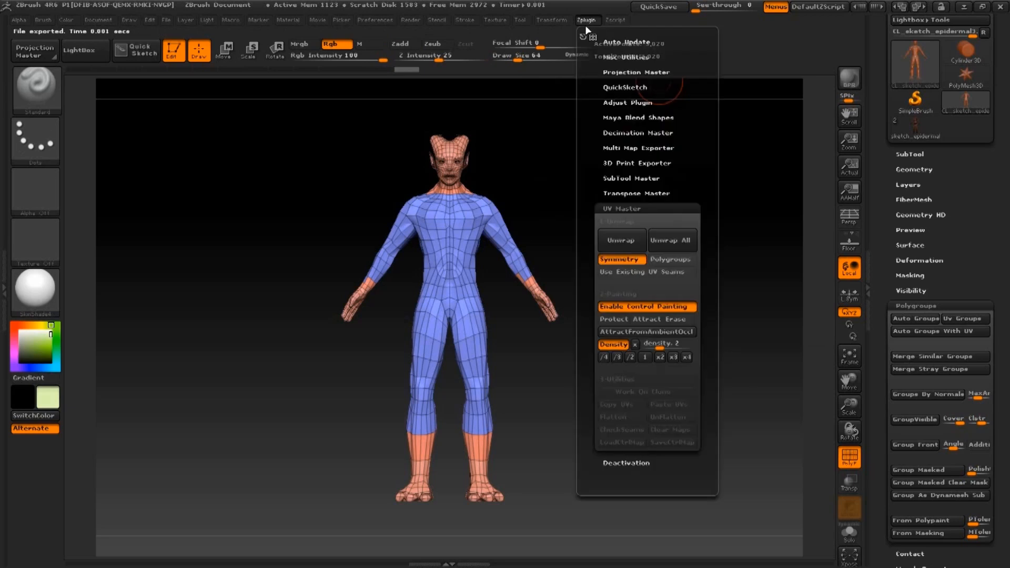
{"action": "mouse_move", "coordinate": [685, 357]}
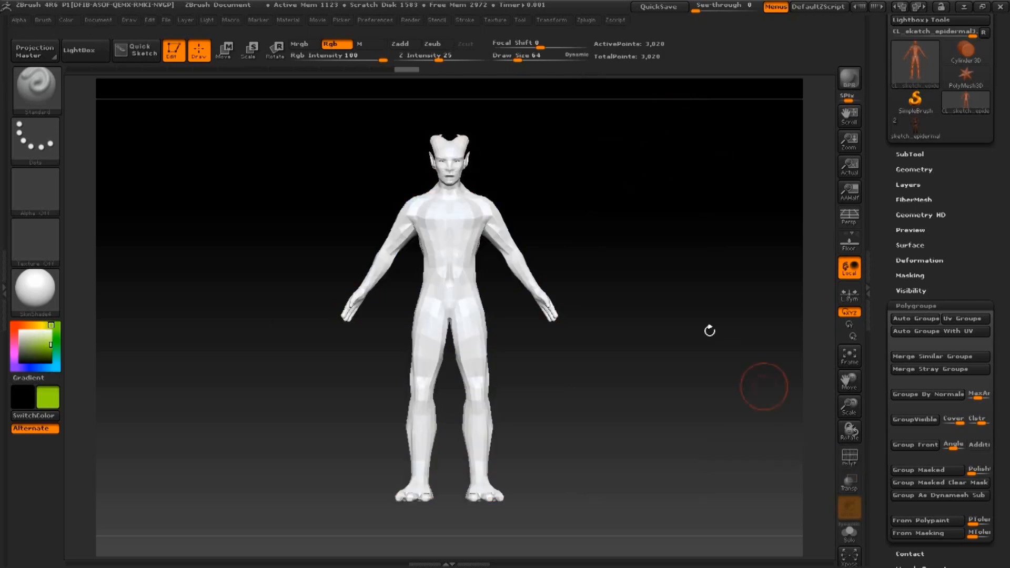
{"action": "left_click", "coordinate": [586, 20]}
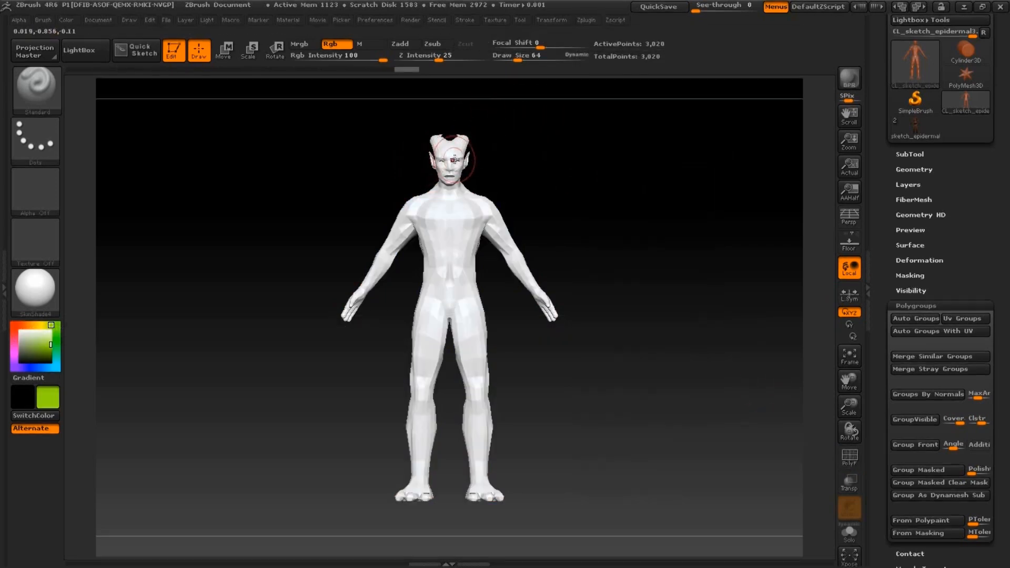
{"action": "left_click", "coordinate": [452, 158]}
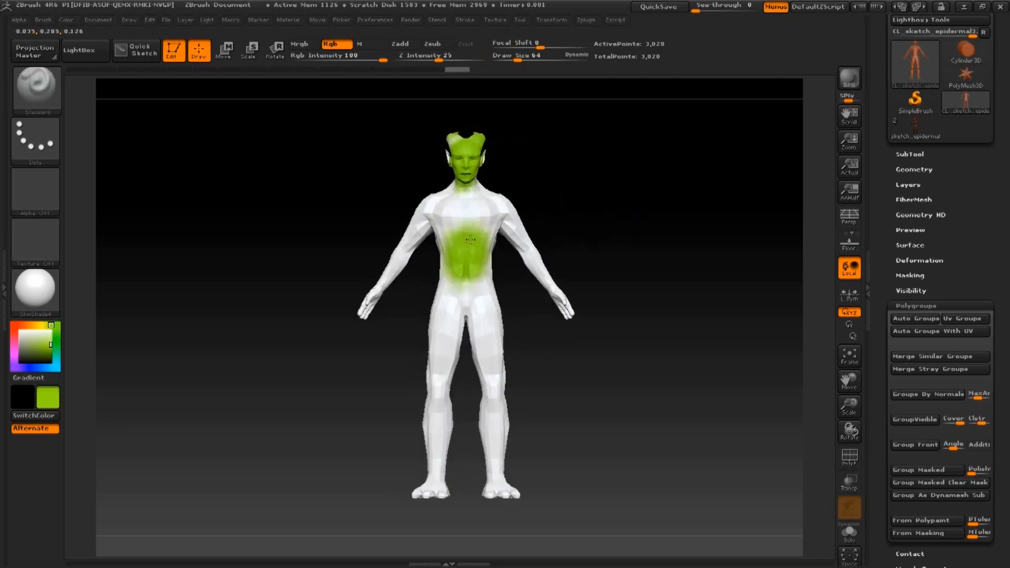
{"action": "left_click_drag", "start_coordinate": [469, 242], "coordinate": [568, 311]}
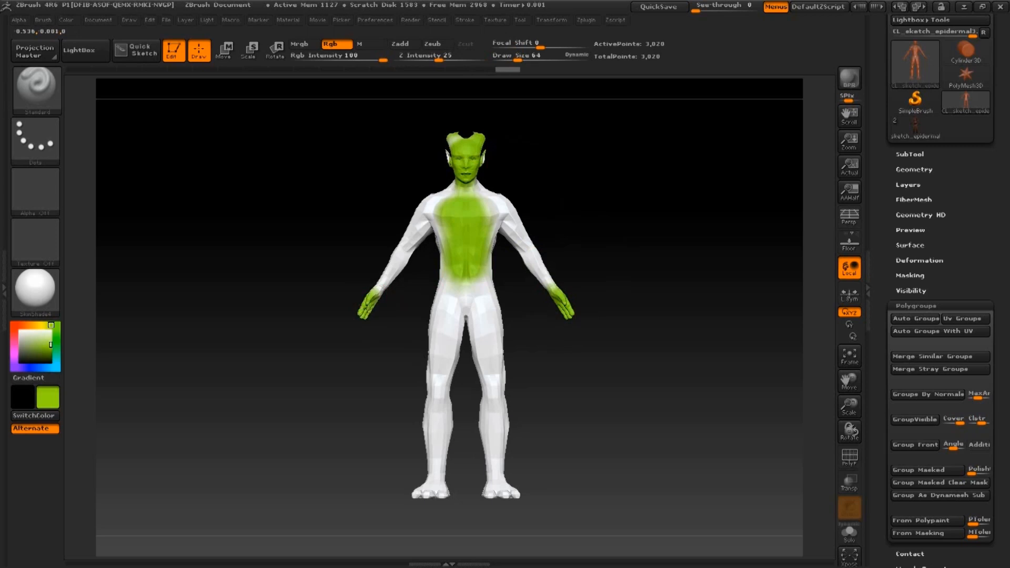
{"action": "left_click_drag", "start_coordinate": [464, 257], "coordinate": [400, 257]}
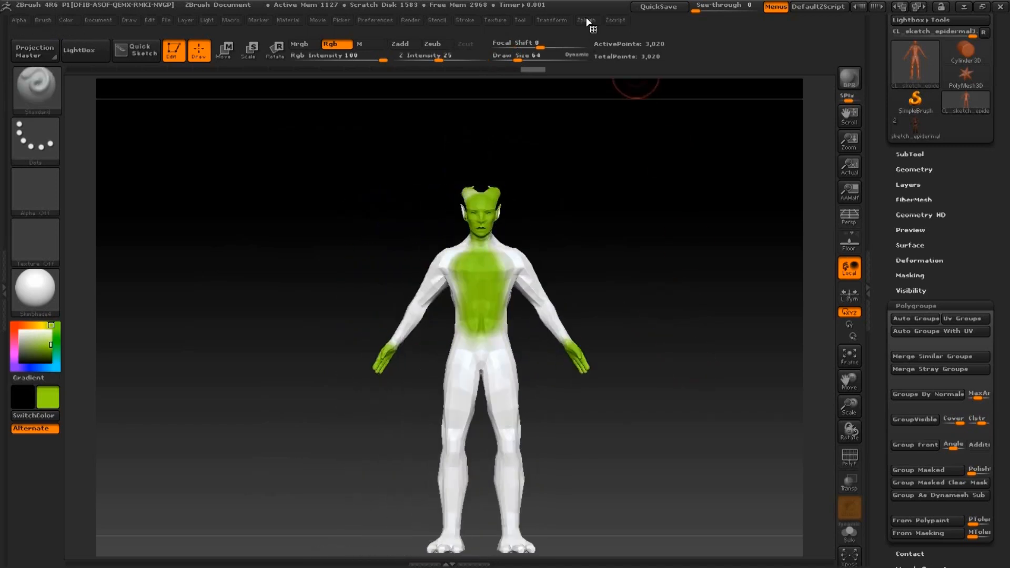
- Unwrap the clone with Polygroups islands, flatten it to inspect the UV layout, then unflatten
{"action": "left_click", "coordinate": [586, 20]}
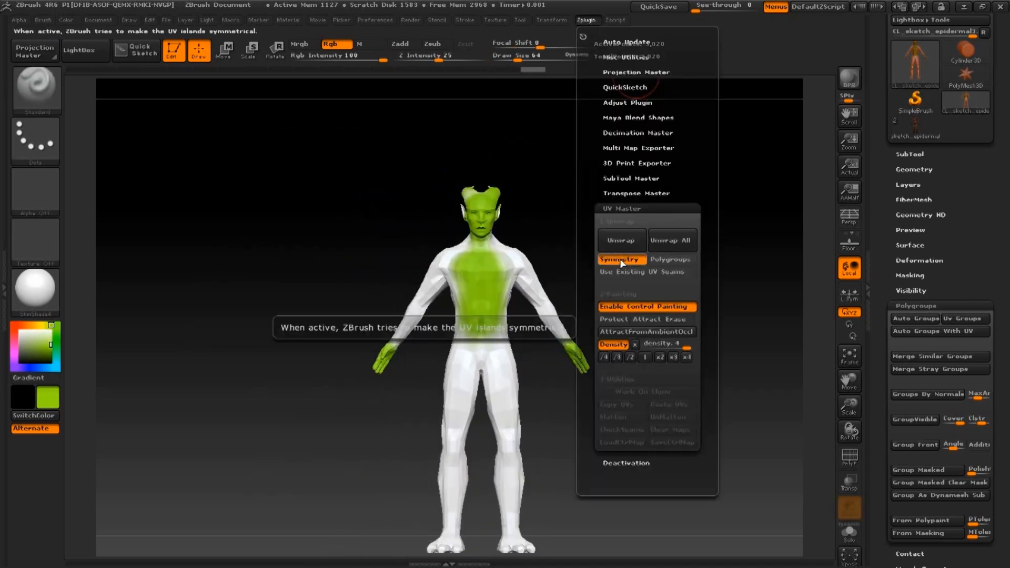
{"action": "left_click", "coordinate": [671, 259]}
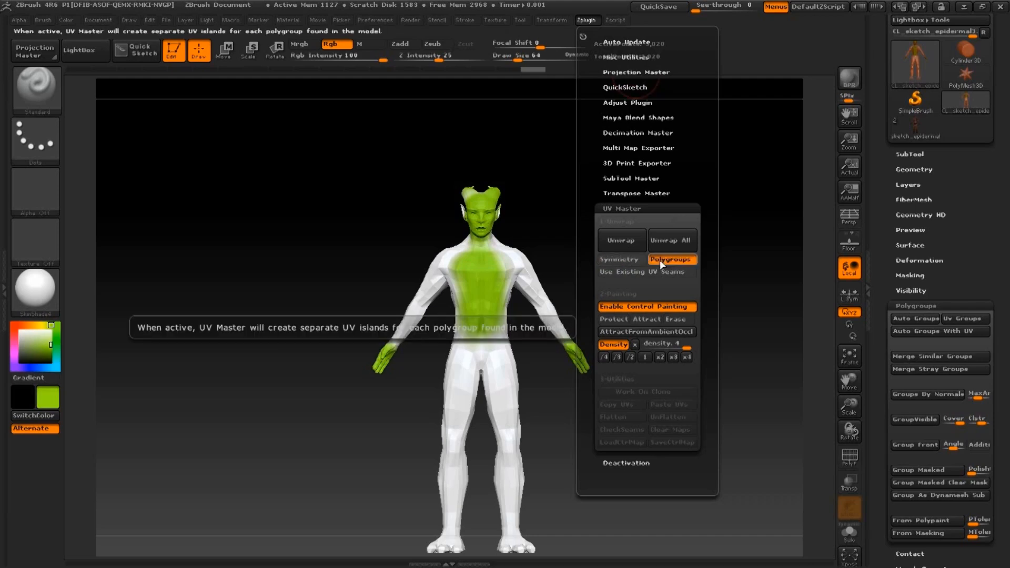
{"action": "left_click", "coordinate": [621, 243]}
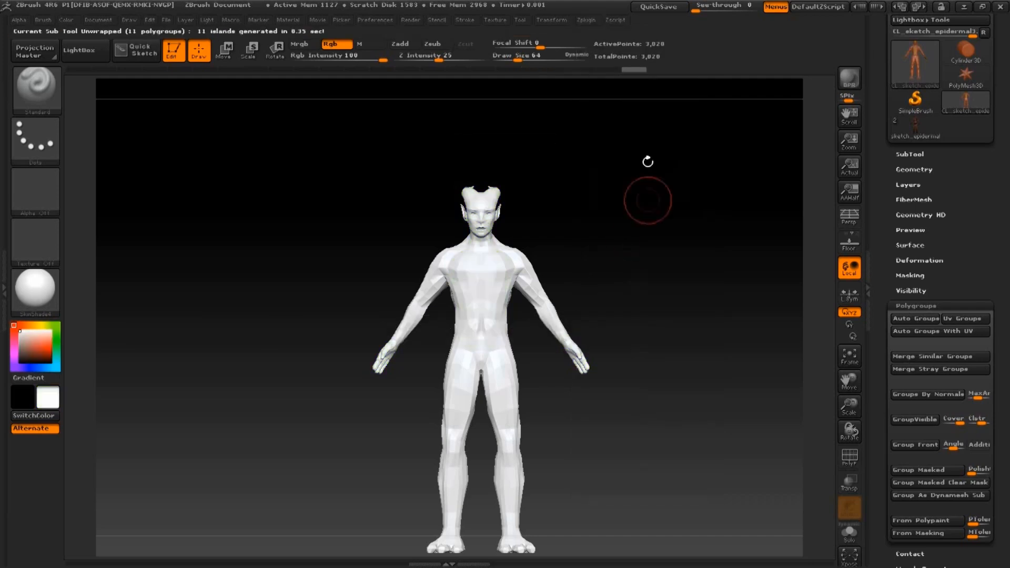
{"action": "left_click", "coordinate": [587, 20]}
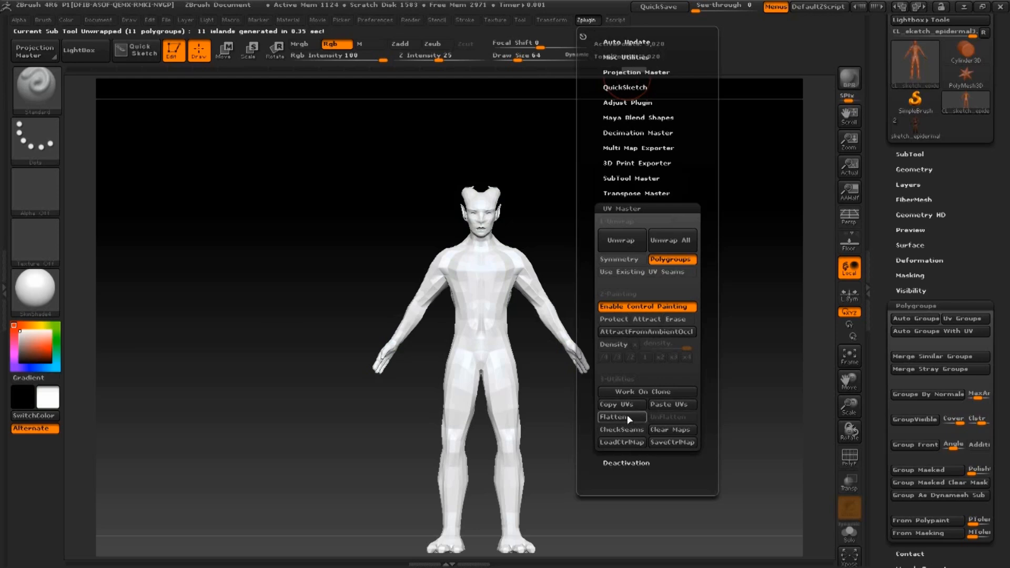
{"action": "left_click", "coordinate": [619, 418]}
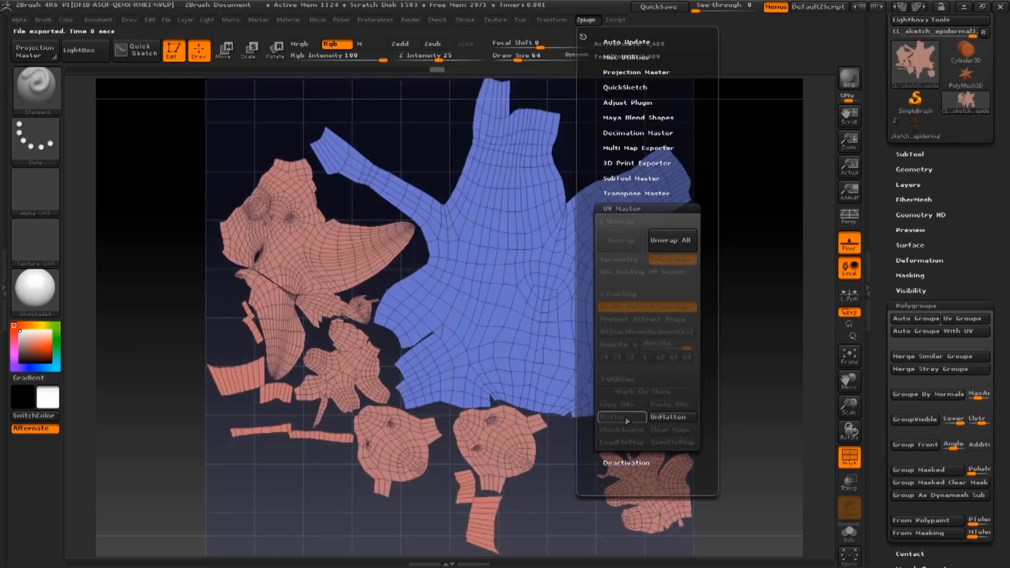
{"action": "left_click", "coordinate": [621, 417]}
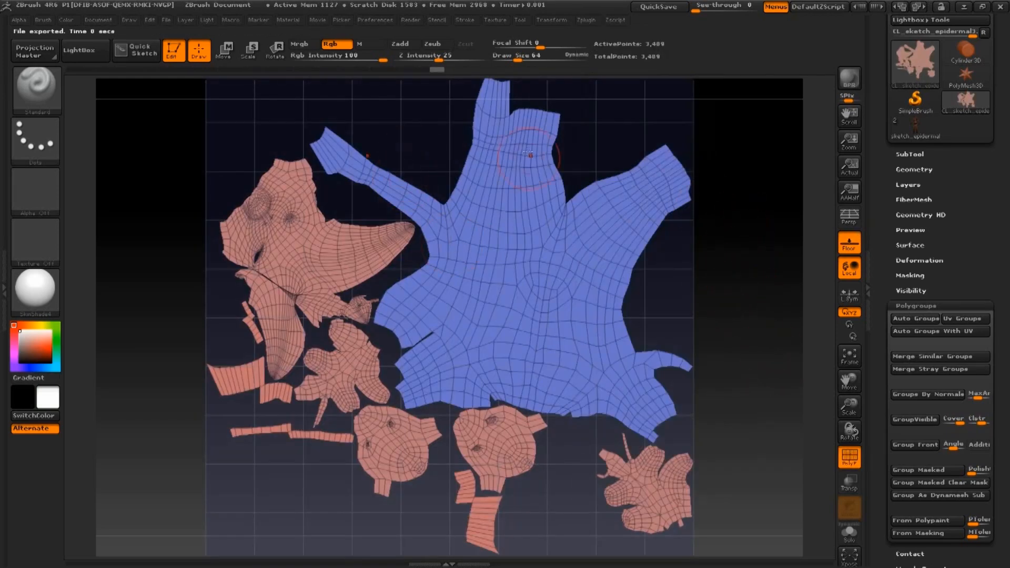
{"action": "left_click", "coordinate": [586, 20]}
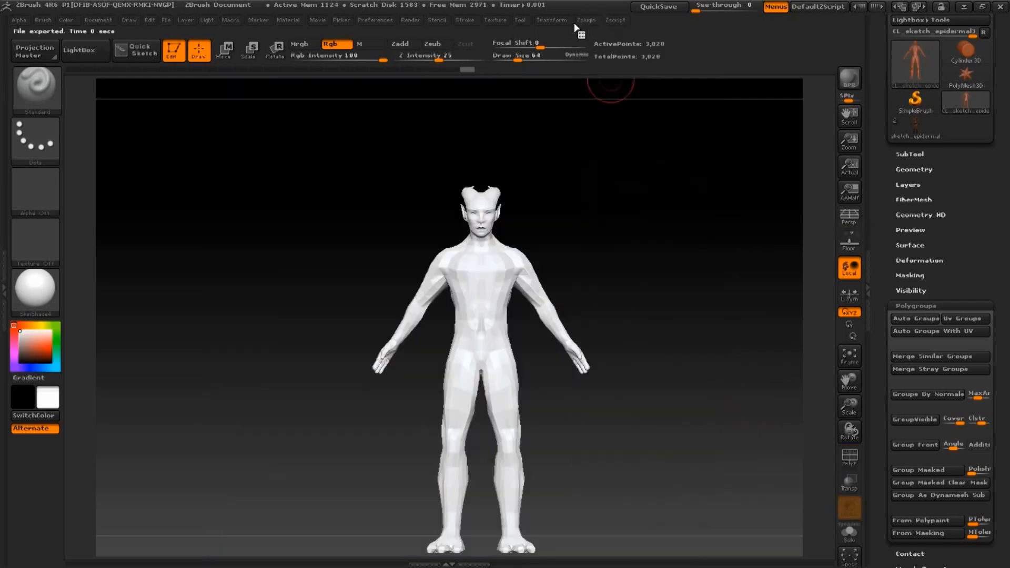
- Copy the clone's UVs and paste them onto the polypainted demon subtool
{"action": "left_click", "coordinate": [585, 19]}
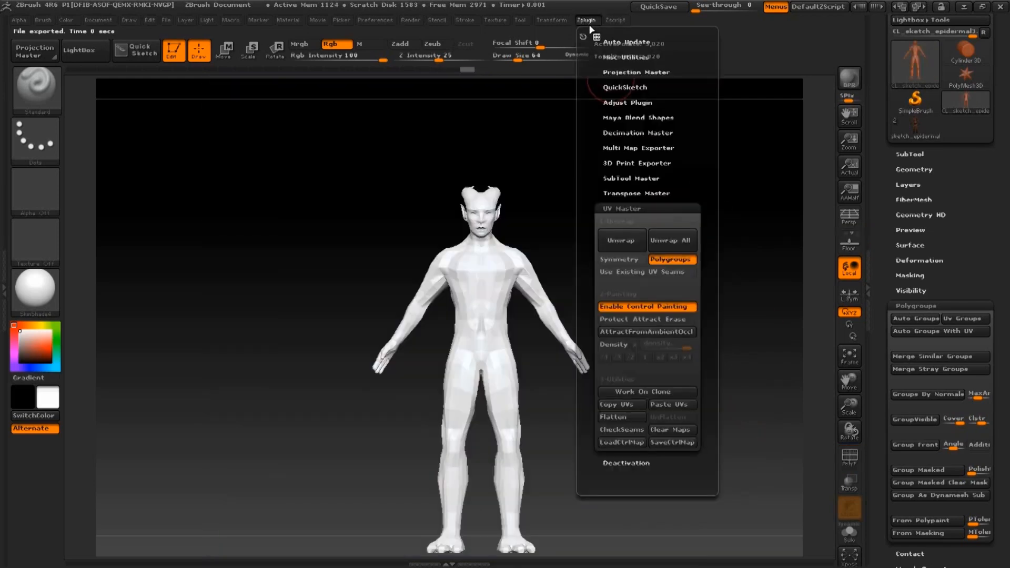
{"action": "mouse_move", "coordinate": [620, 404]}
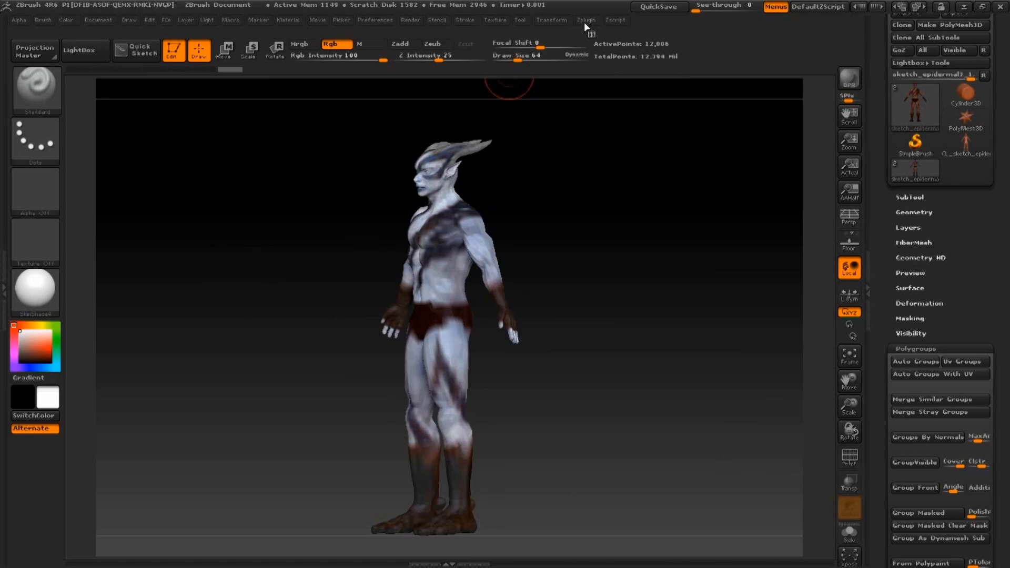
{"action": "left_click", "coordinate": [586, 20]}
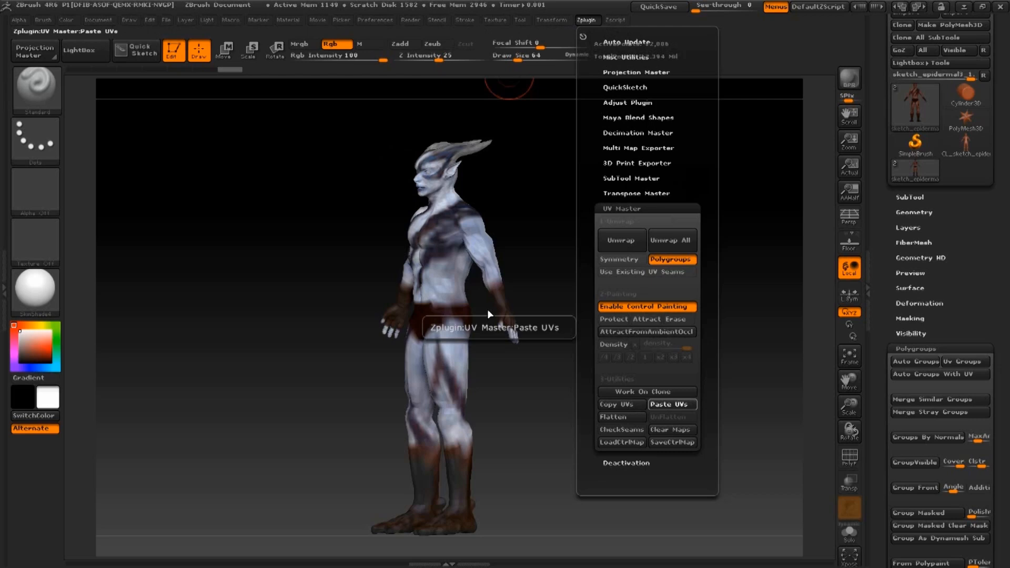
{"action": "left_click", "coordinate": [673, 405]}
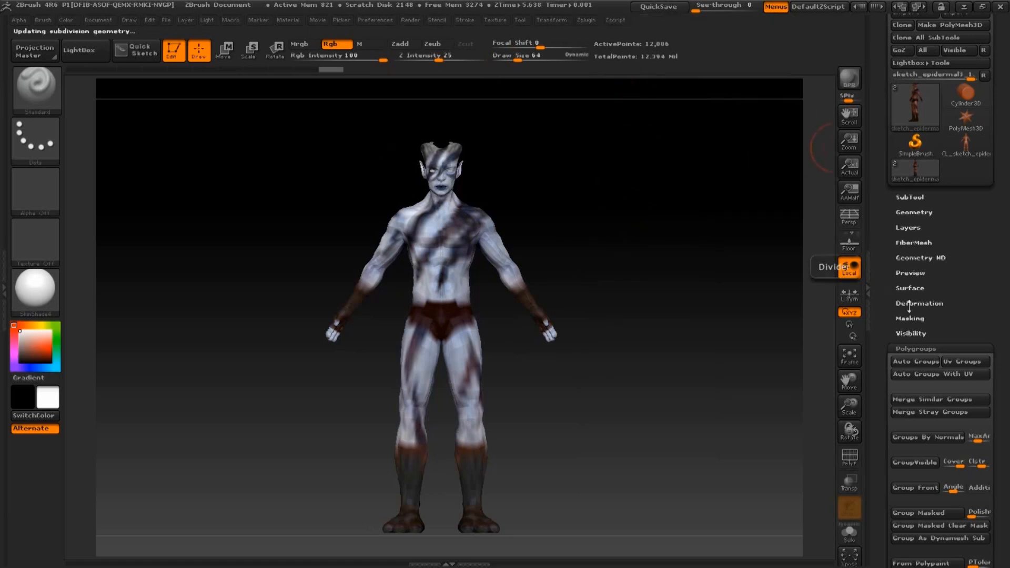
- Export the demon mesh from the Tool palette as an OBJ named 'exportred'
{"action": "left_click", "coordinate": [914, 212]}
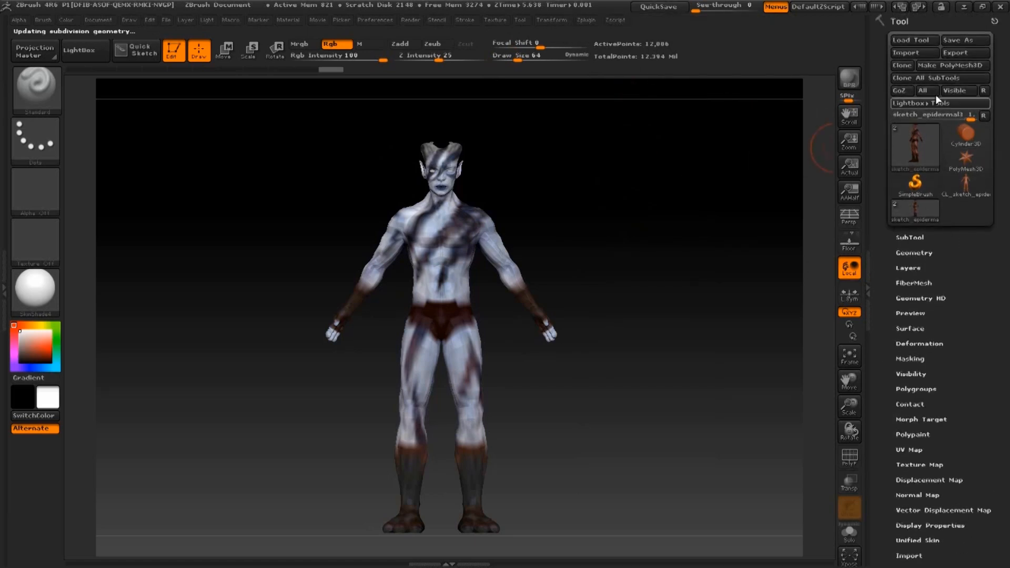
{"action": "left_click", "coordinate": [965, 53]}
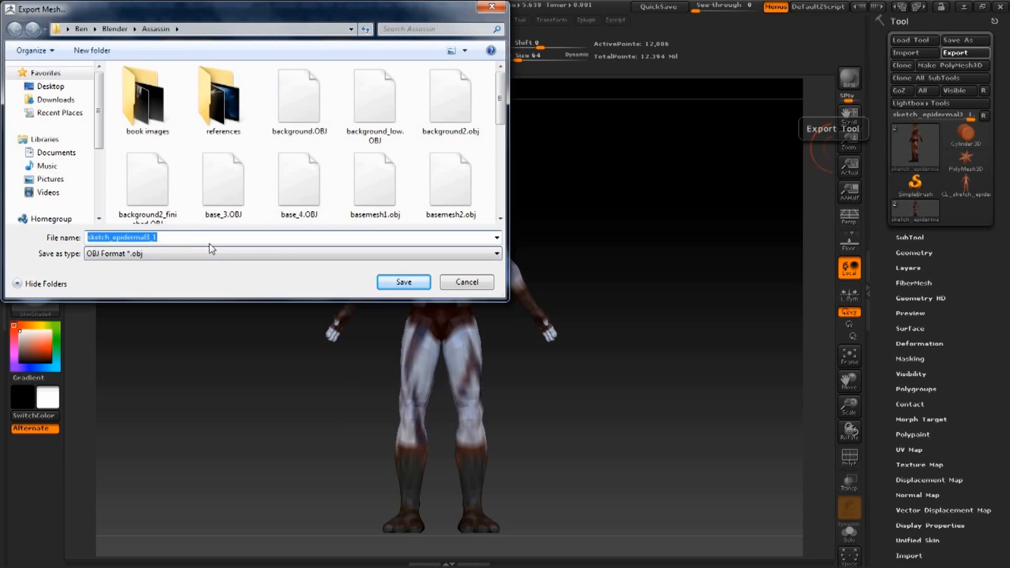
{"action": "type", "text": "exportred"}
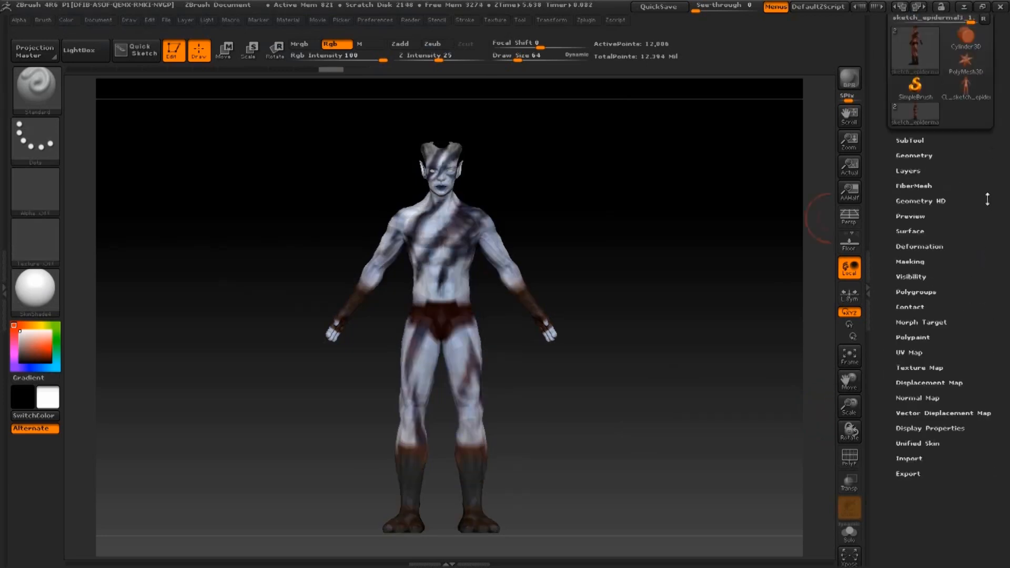
- Drop to the lowest subdivision, create a 4096 displacement map and clone it into the Alpha slot
{"action": "left_click", "coordinate": [913, 155]}
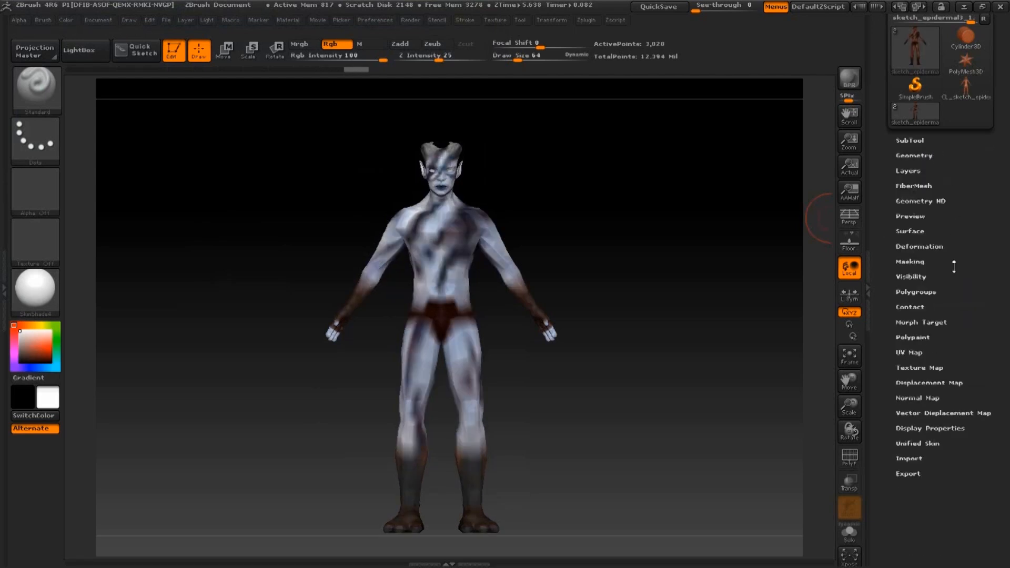
{"action": "left_click", "coordinate": [929, 382]}
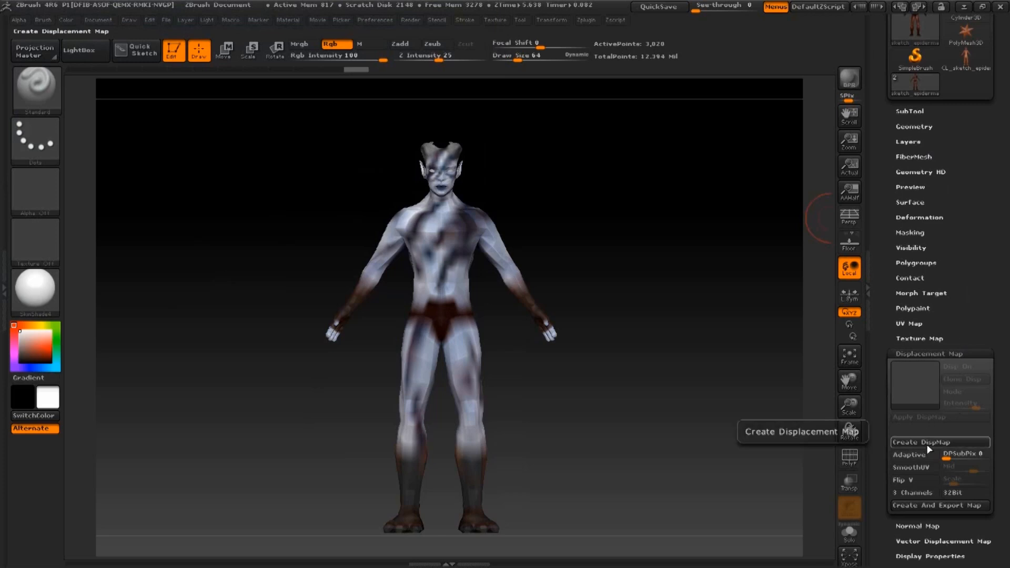
{"action": "left_click", "coordinate": [939, 443]}
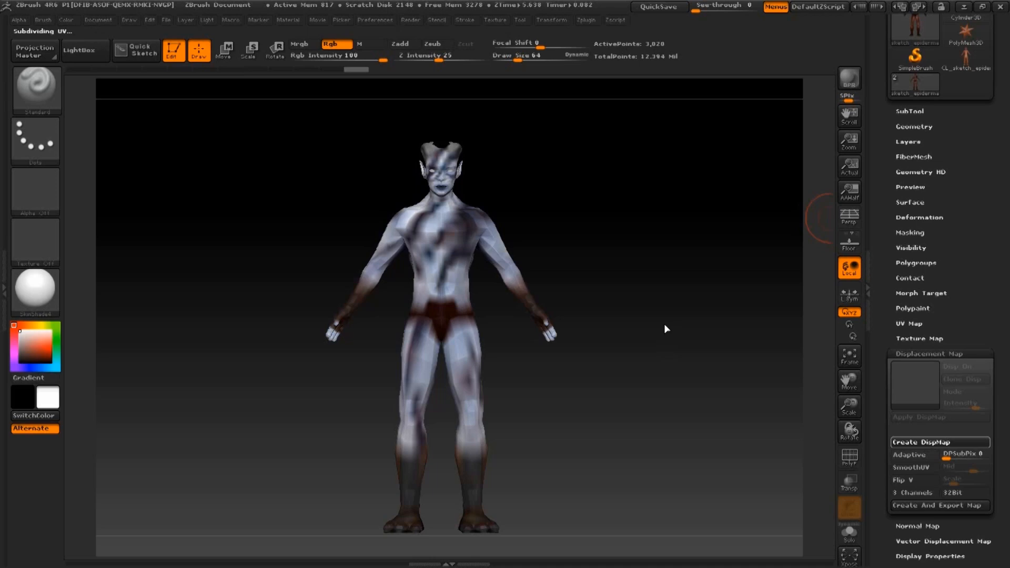
{"action": "left_click", "coordinate": [920, 444]}
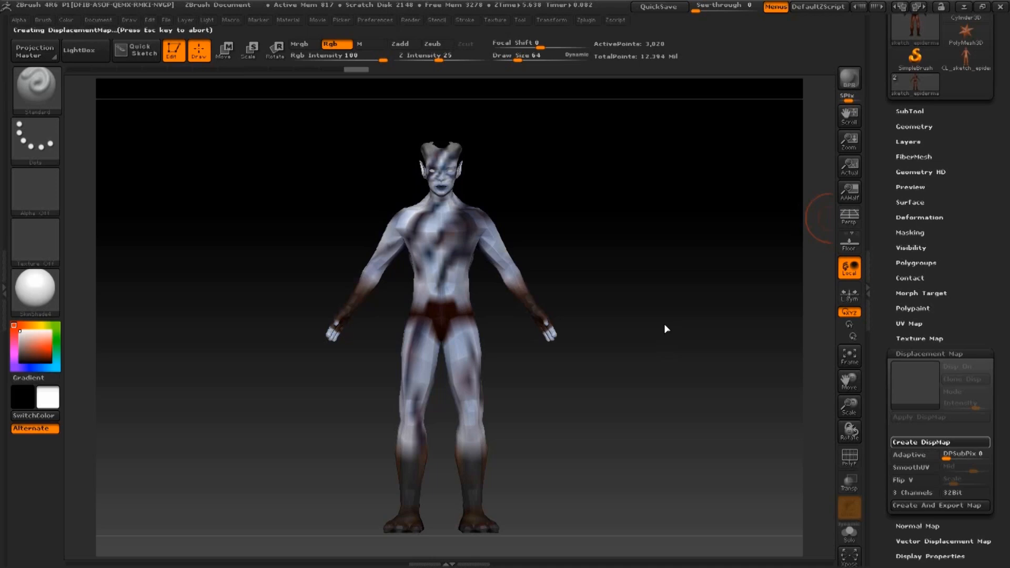
{"action": "left_click", "coordinate": [939, 442]}
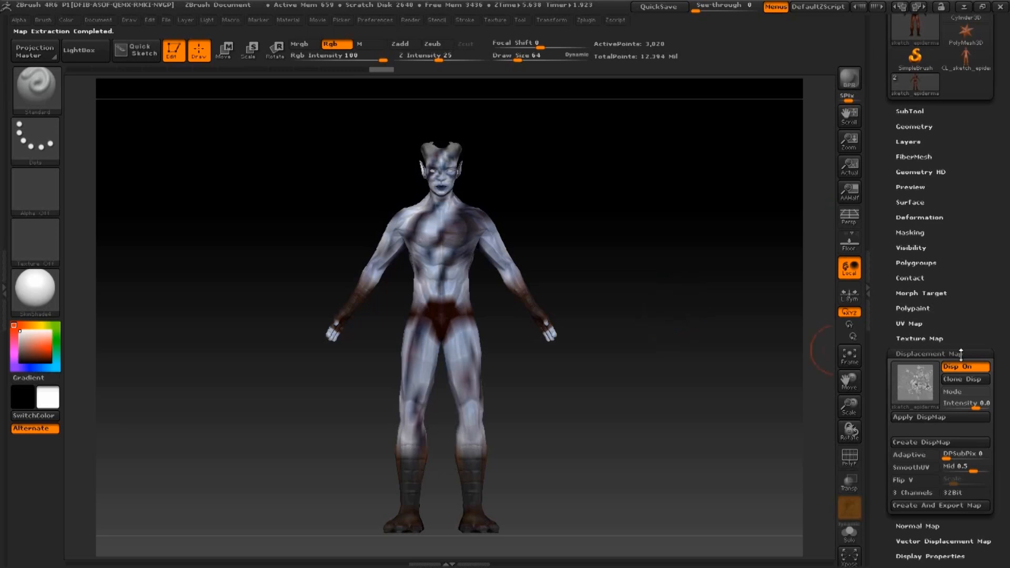
{"action": "mouse_move", "coordinate": [964, 379]}
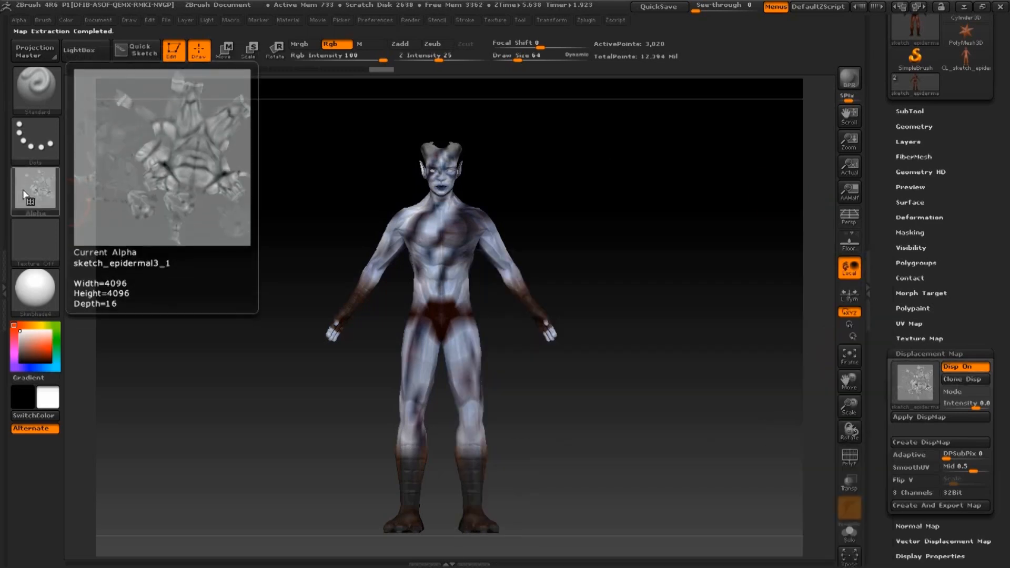
{"action": "left_click", "coordinate": [35, 191]}
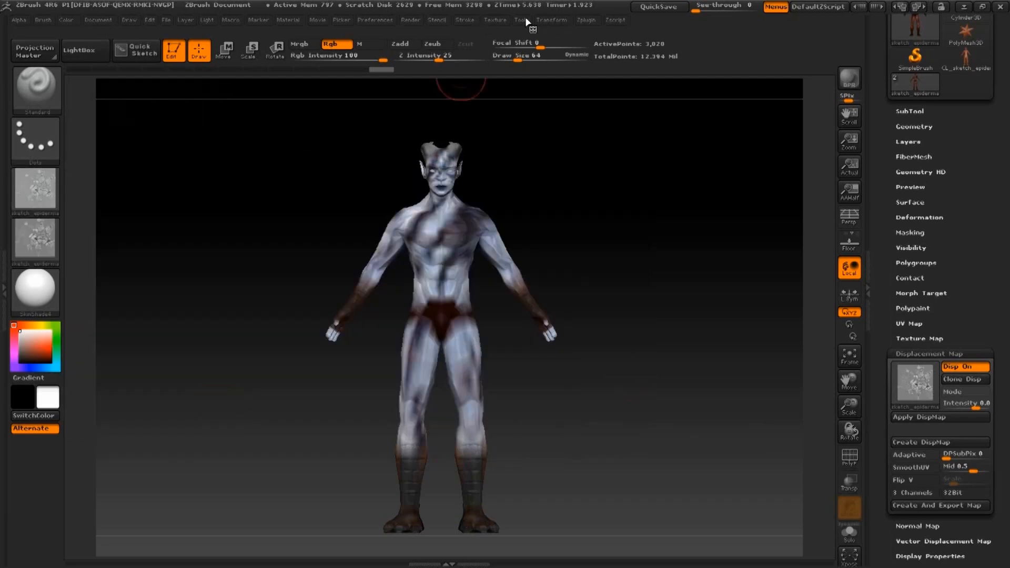
{"action": "left_click", "coordinate": [495, 20]}
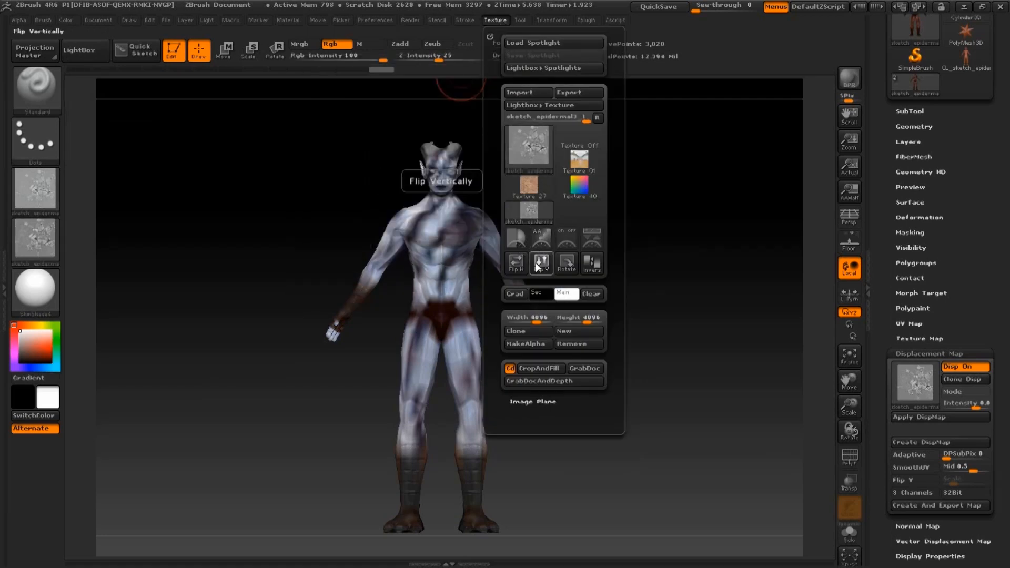
{"action": "mouse_move", "coordinate": [528, 149]}
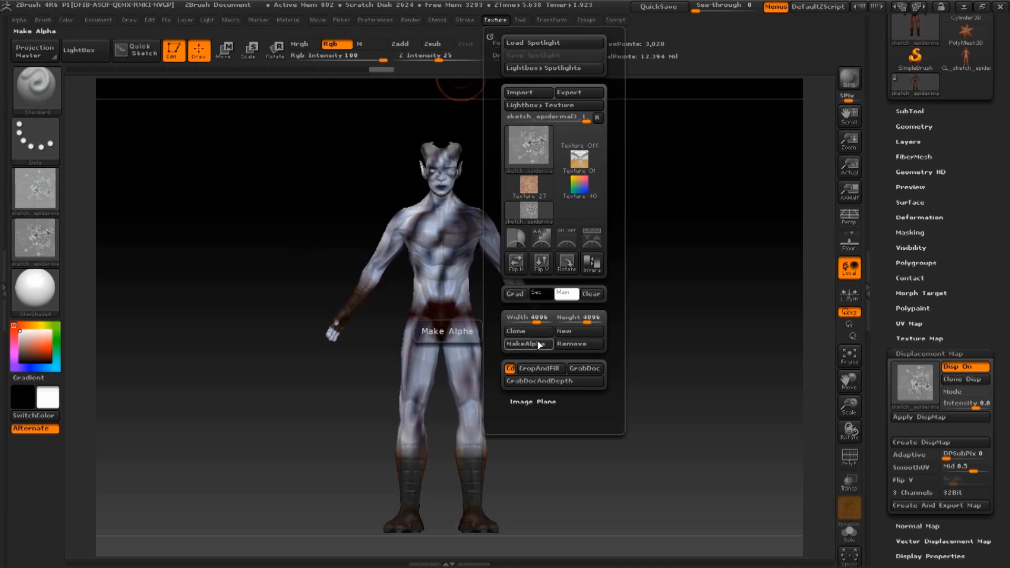
{"action": "left_click", "coordinate": [578, 92]}
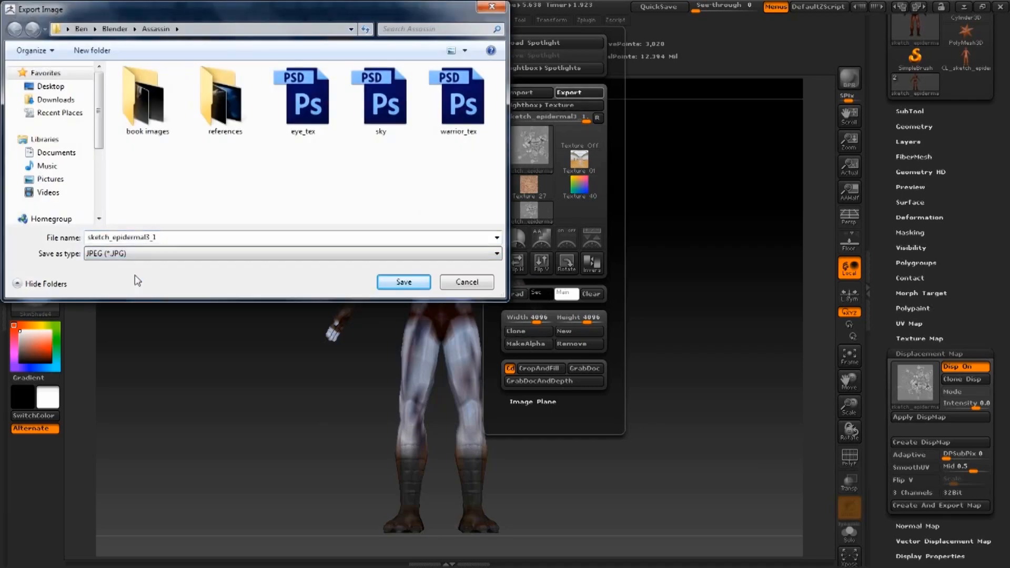
{"action": "scroll", "scroll_direction": "down", "scroll_amount": 3}
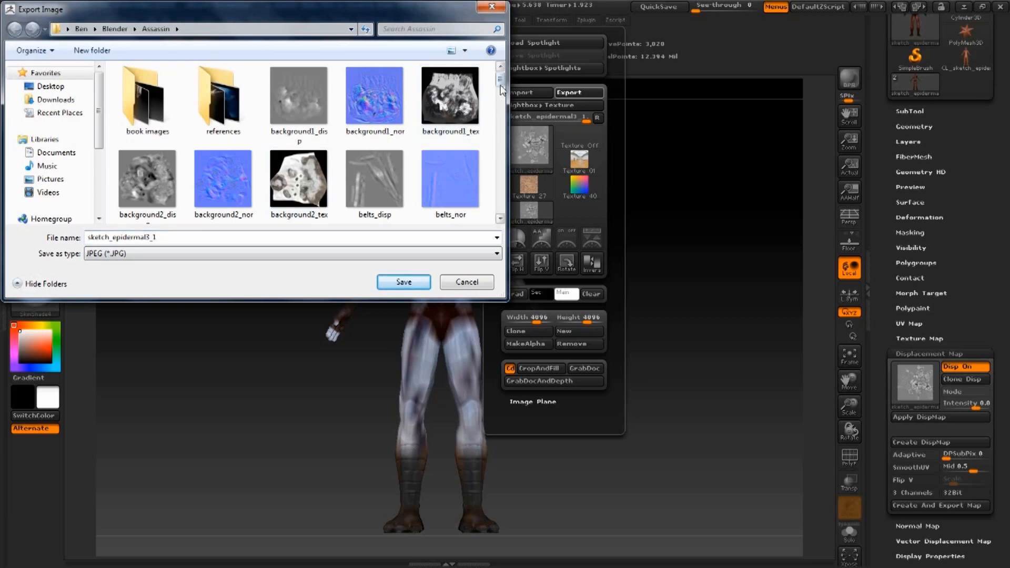
{"action": "mouse_move", "coordinate": [501, 79]}
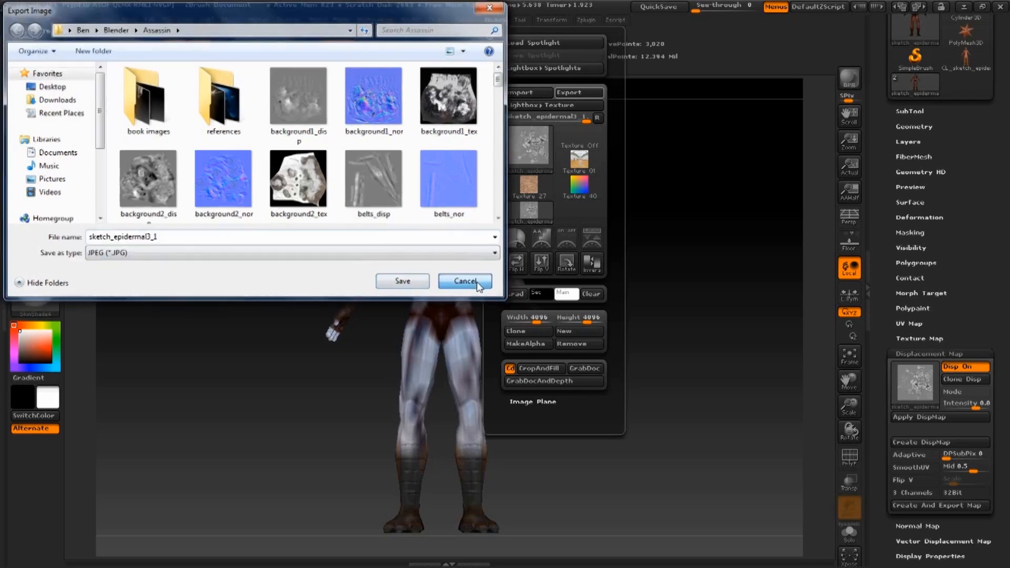
{"action": "left_click", "coordinate": [464, 282]}
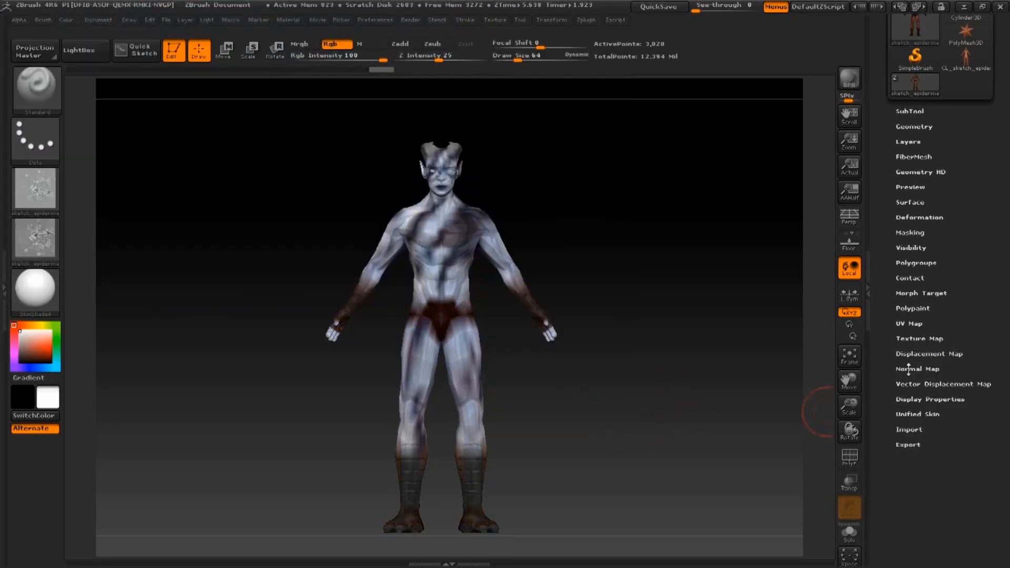
- Create a tangent-space normal map with SmoothUV and clone it into the textures
{"action": "left_click", "coordinate": [918, 369]}
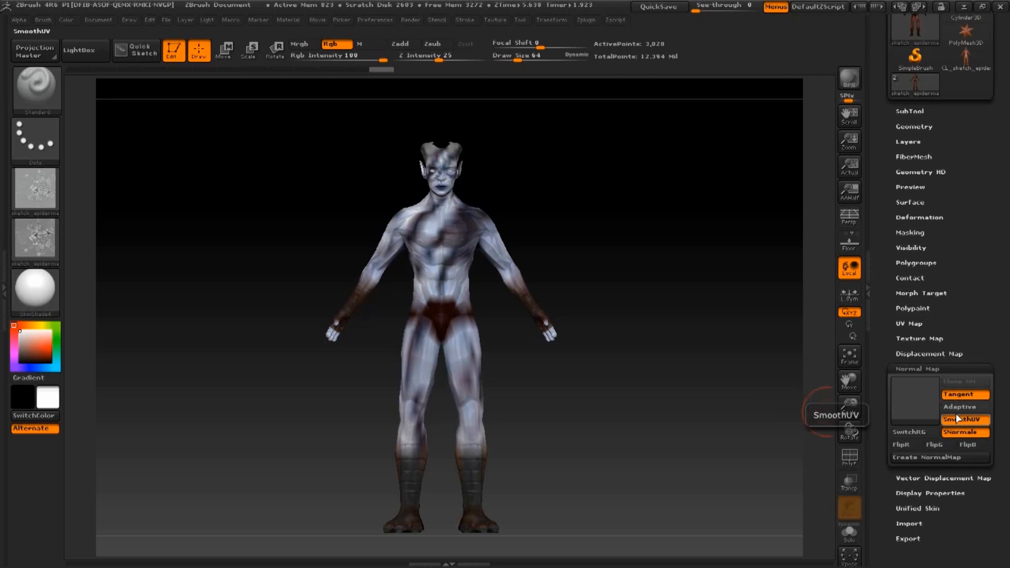
{"action": "left_click", "coordinate": [965, 420]}
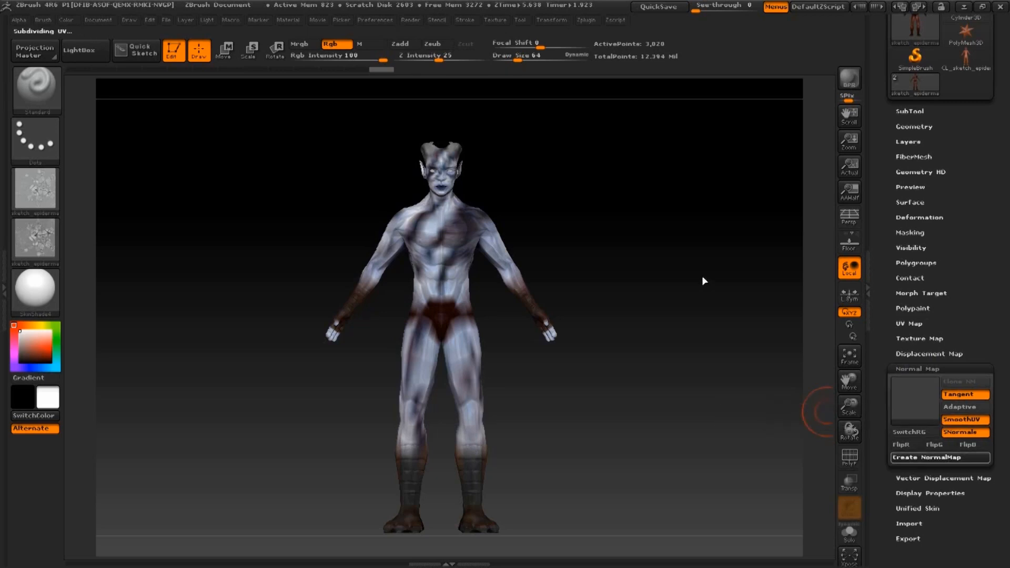
{"action": "left_click", "coordinate": [937, 458]}
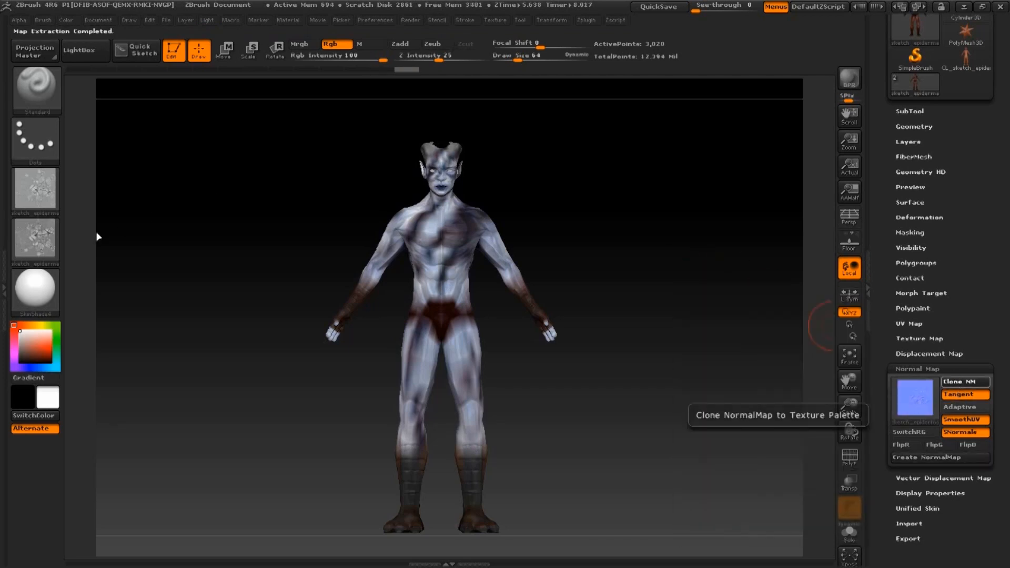
{"action": "left_click", "coordinate": [495, 20]}
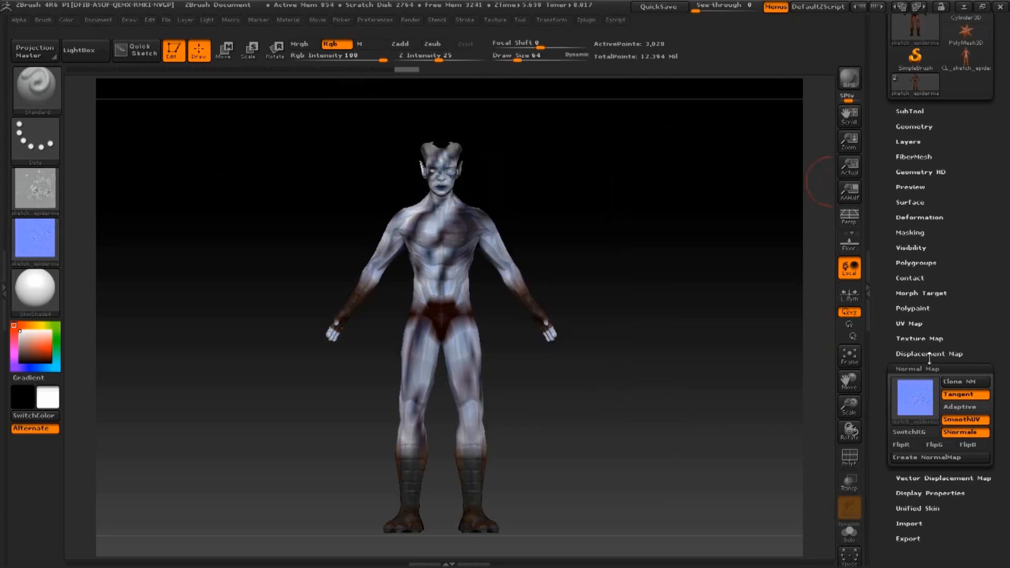
{"action": "left_click", "coordinate": [914, 127]}
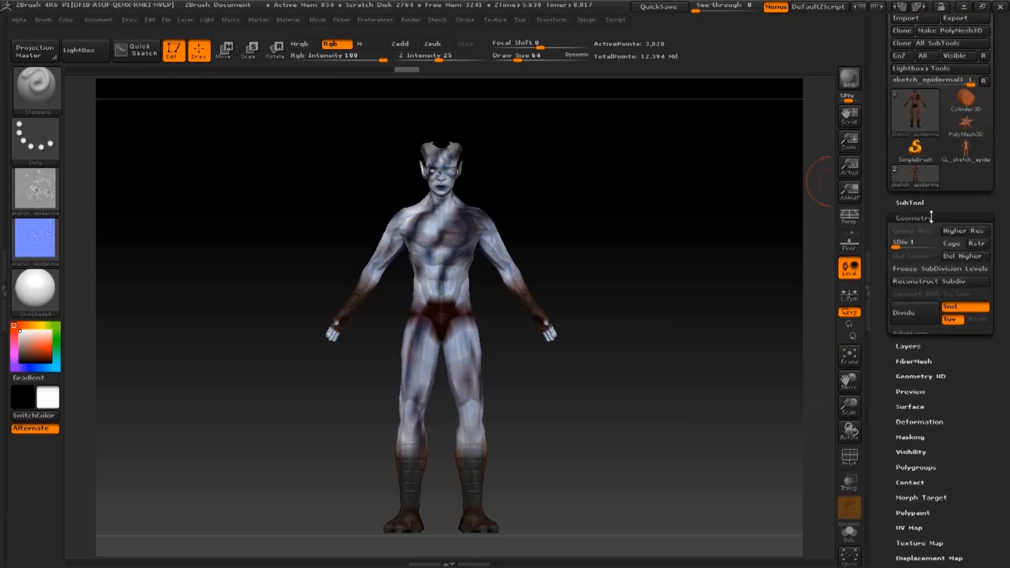
- Raise the demon's SDiv slider back to its highest subdivision level
{"action": "left_click_drag", "start_coordinate": [902, 243], "coordinate": [934, 243]}
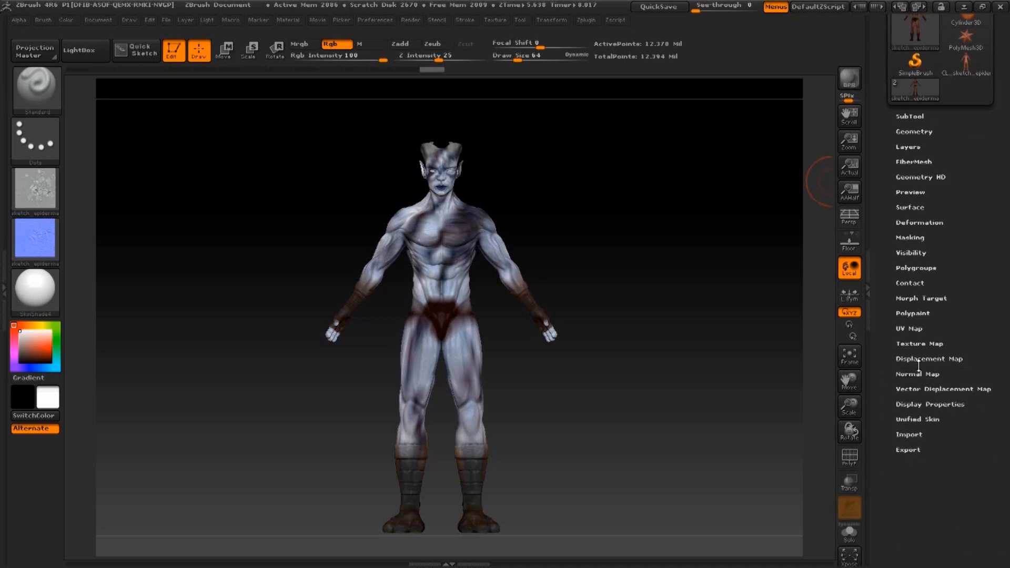
{"action": "left_click", "coordinate": [920, 343]}
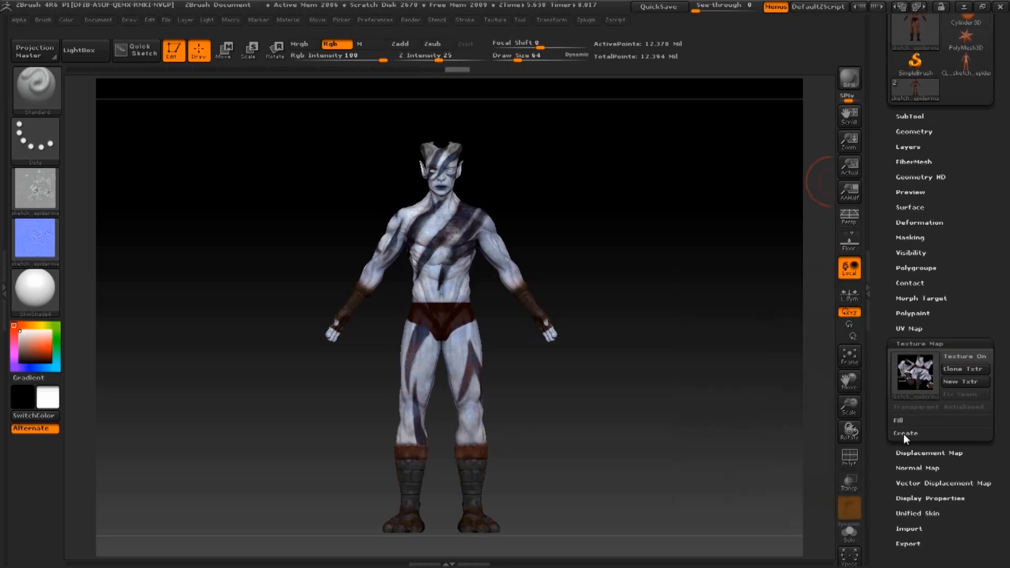
- Build a texture from the polypaint, clone it into the textures and start its export
{"action": "left_click", "coordinate": [906, 433]}
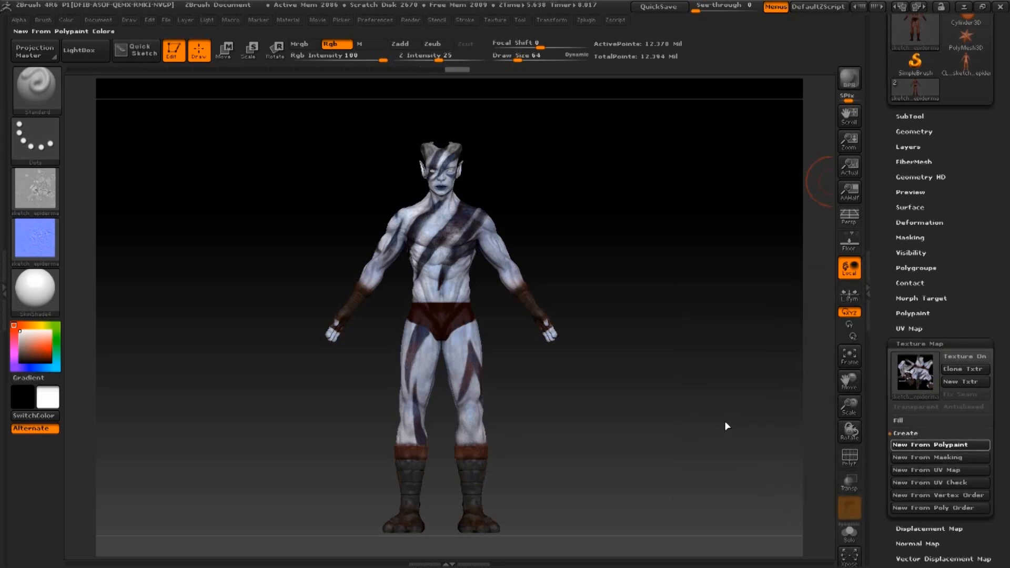
{"action": "left_click", "coordinate": [965, 357]}
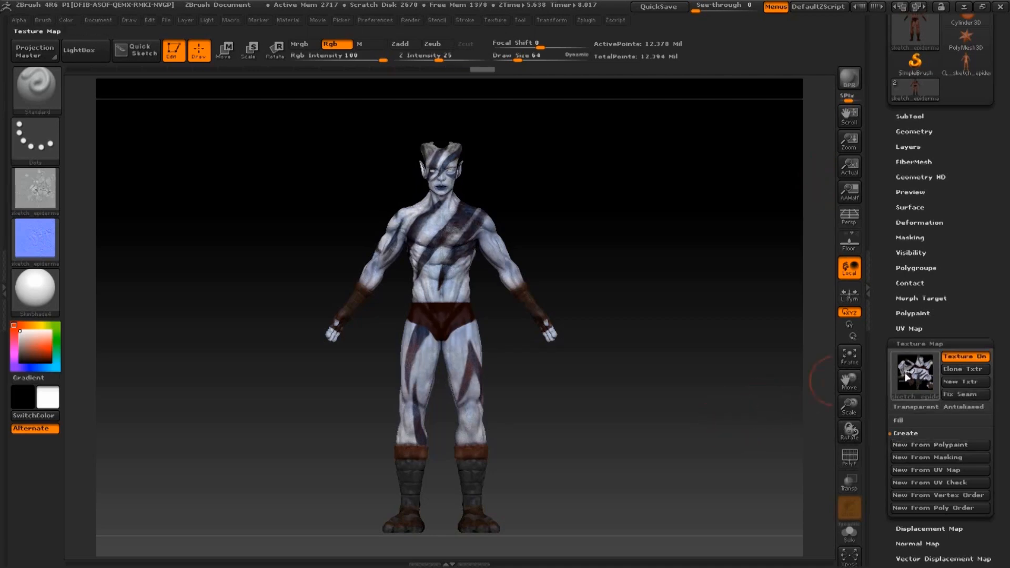
{"action": "left_click", "coordinate": [965, 369]}
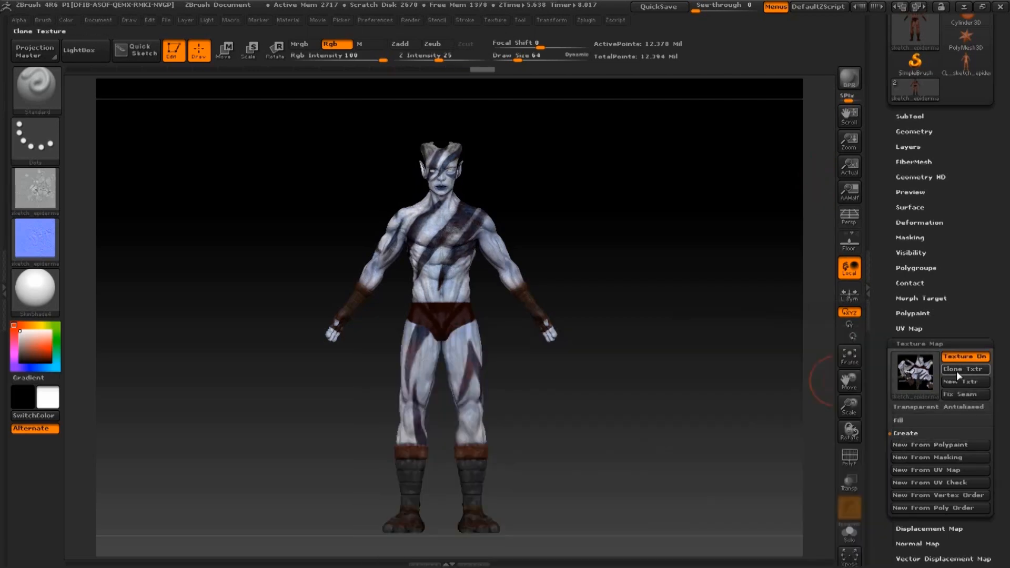
{"action": "left_click", "coordinate": [965, 369]}
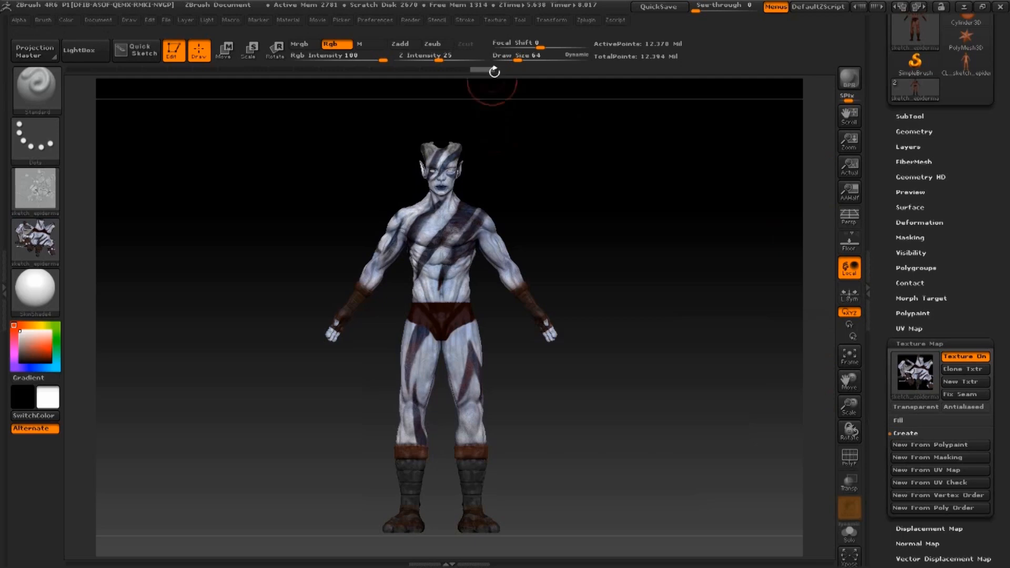
{"action": "left_click", "coordinate": [494, 20]}
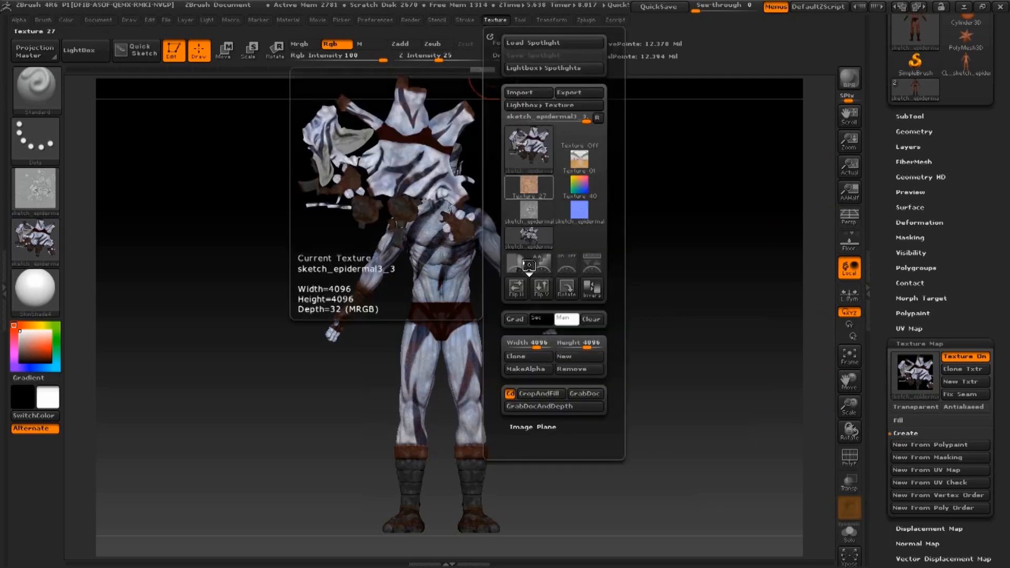
{"action": "left_click", "coordinate": [578, 93]}
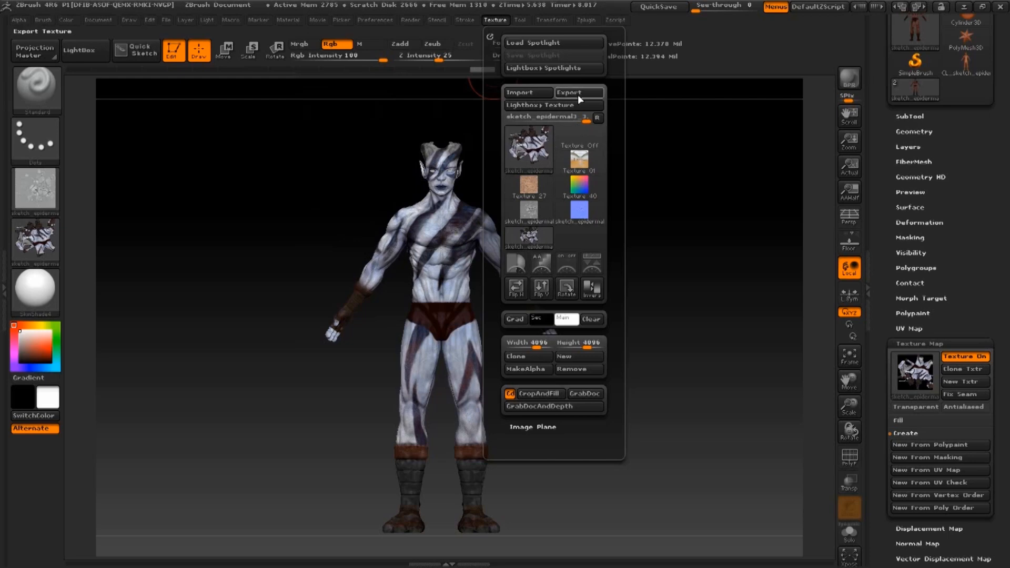